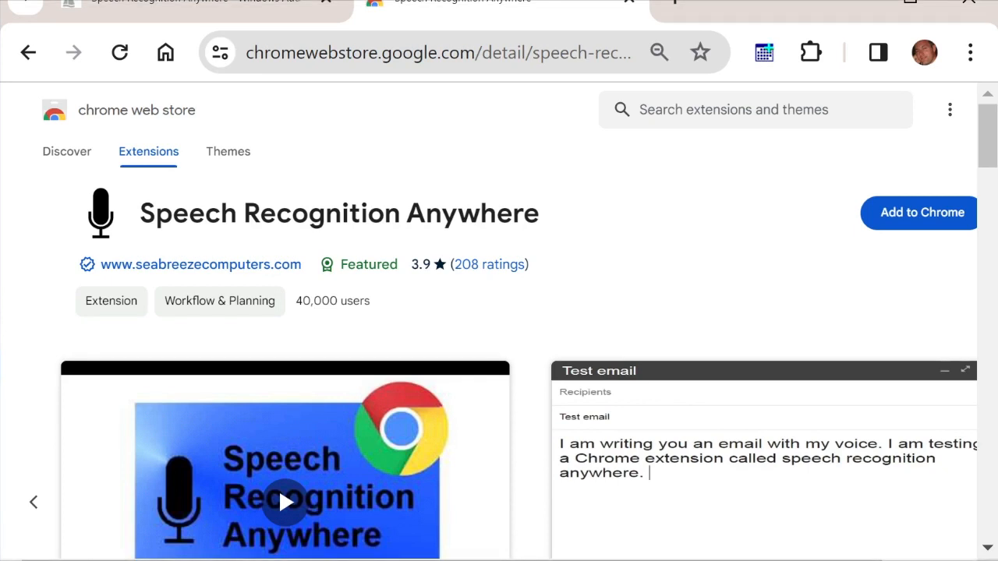
mouse_move(923, 222)
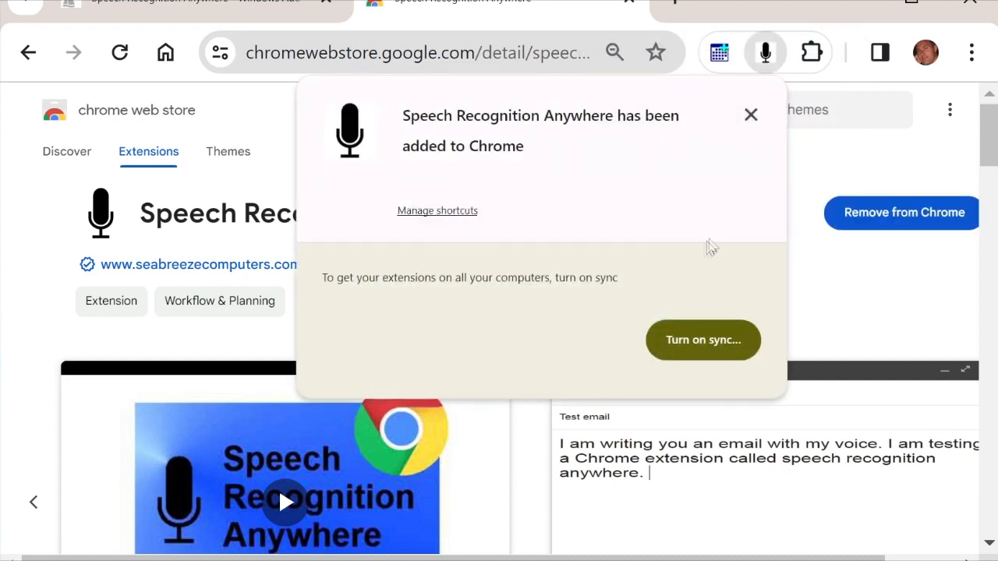
Dismiss the added notice and pin Speech Recognition Anywhere from the Extensions menu.
click(752, 116)
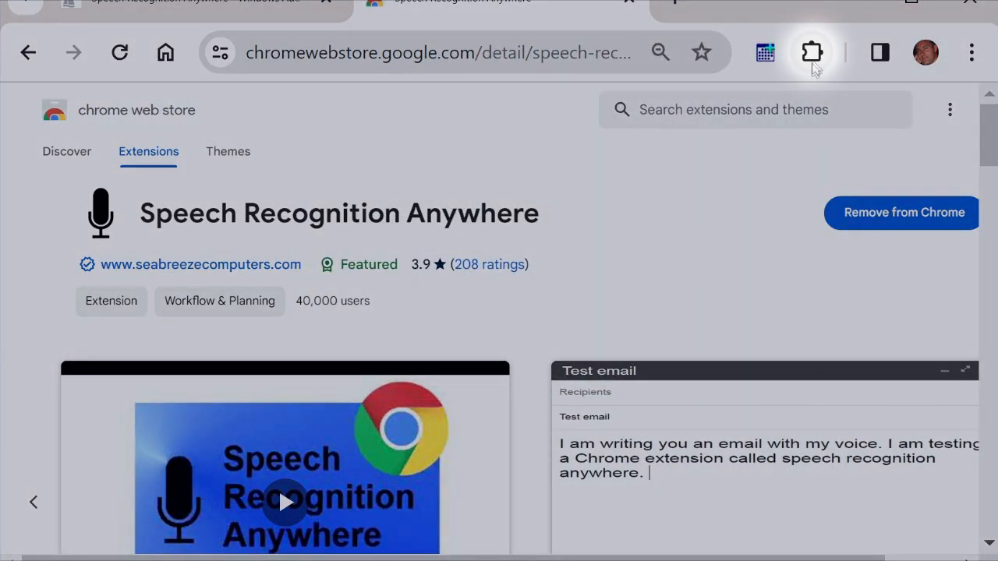
click(811, 53)
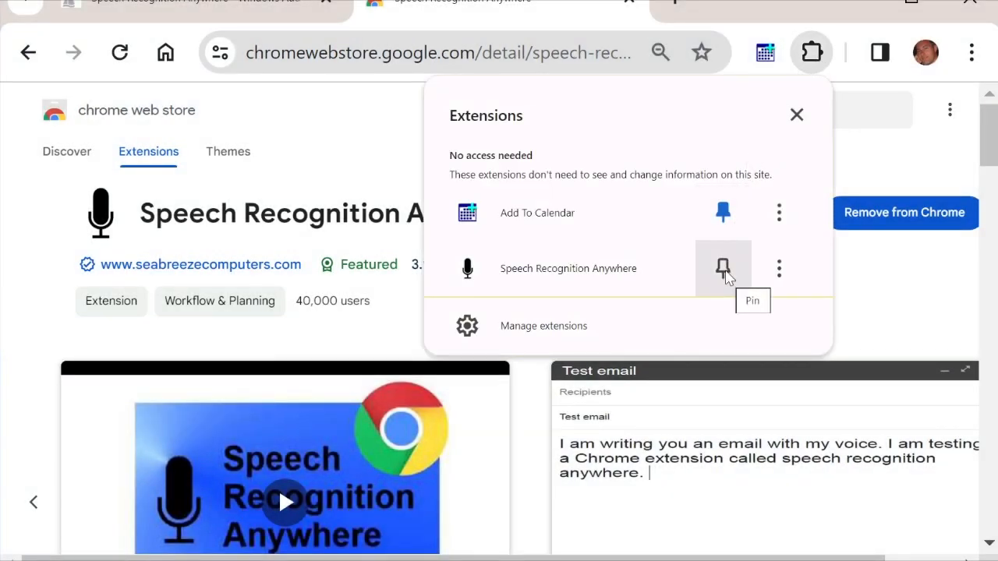
click(724, 268)
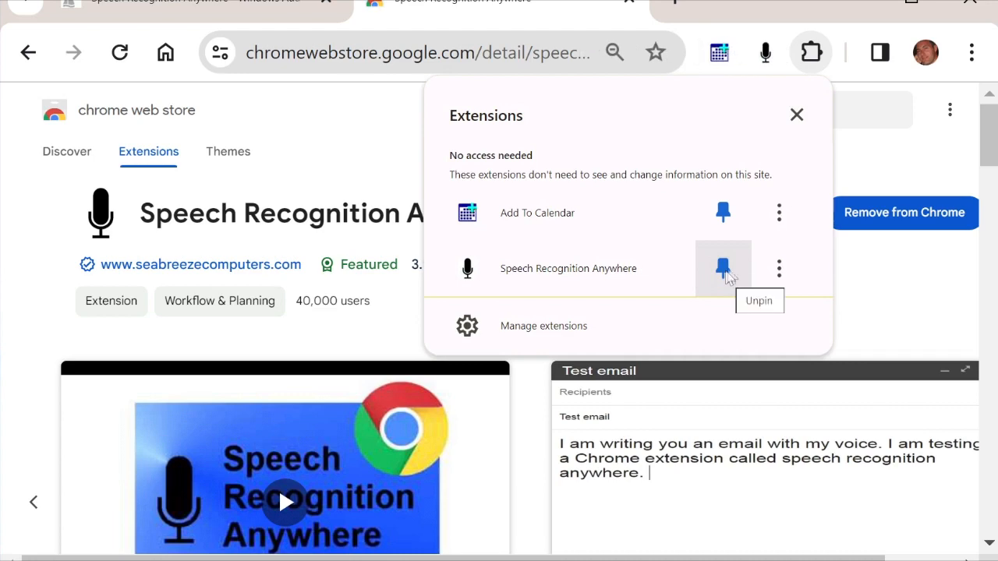
click(724, 268)
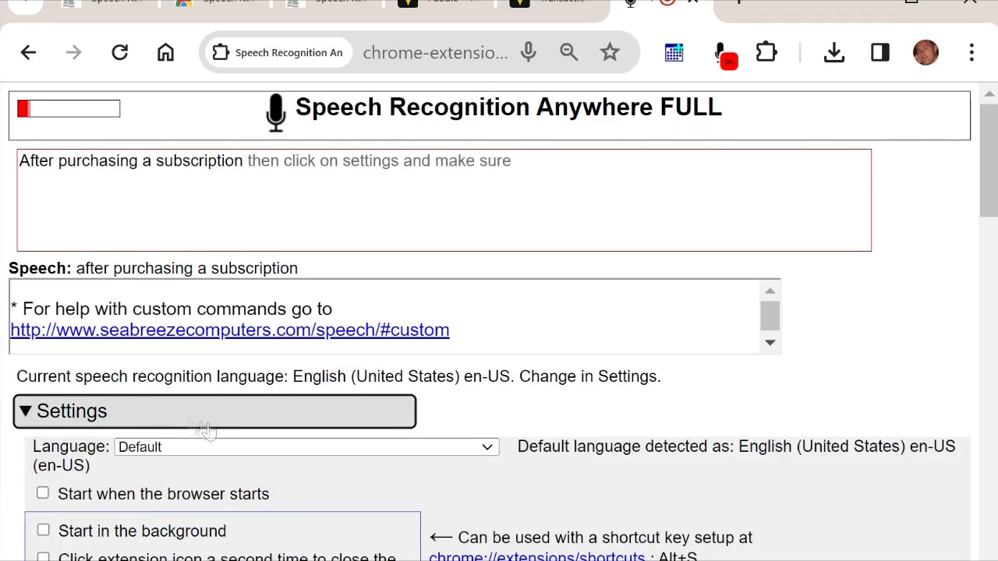
Enable background start, close on second icon click, and speech recognition in Windows applications.
scroll(down, 3)
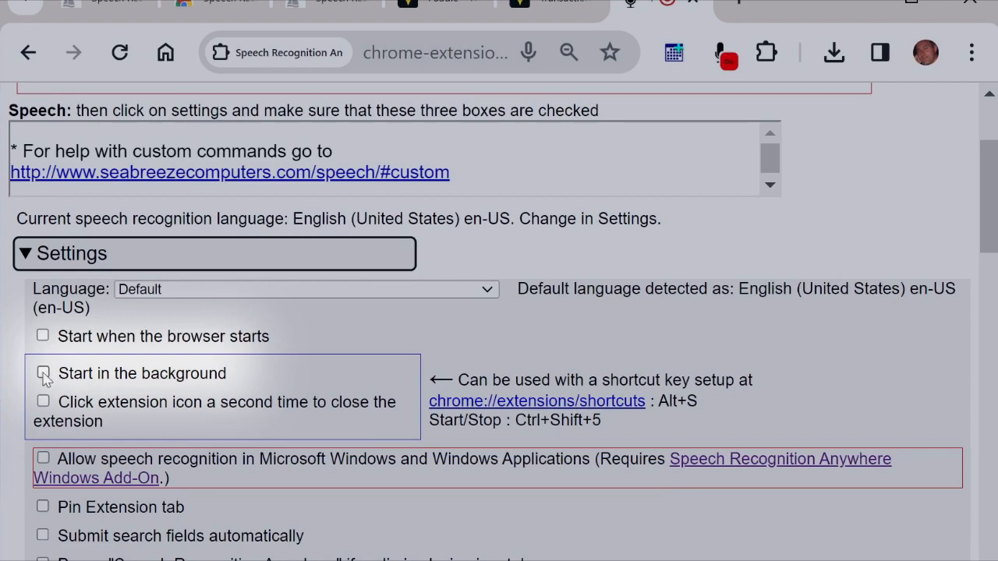
click(43, 371)
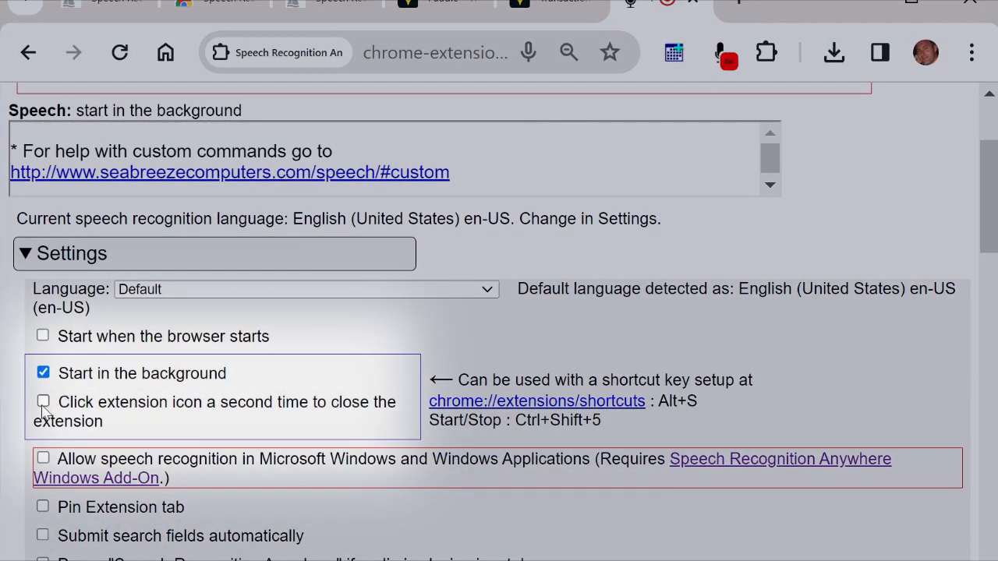
click(44, 402)
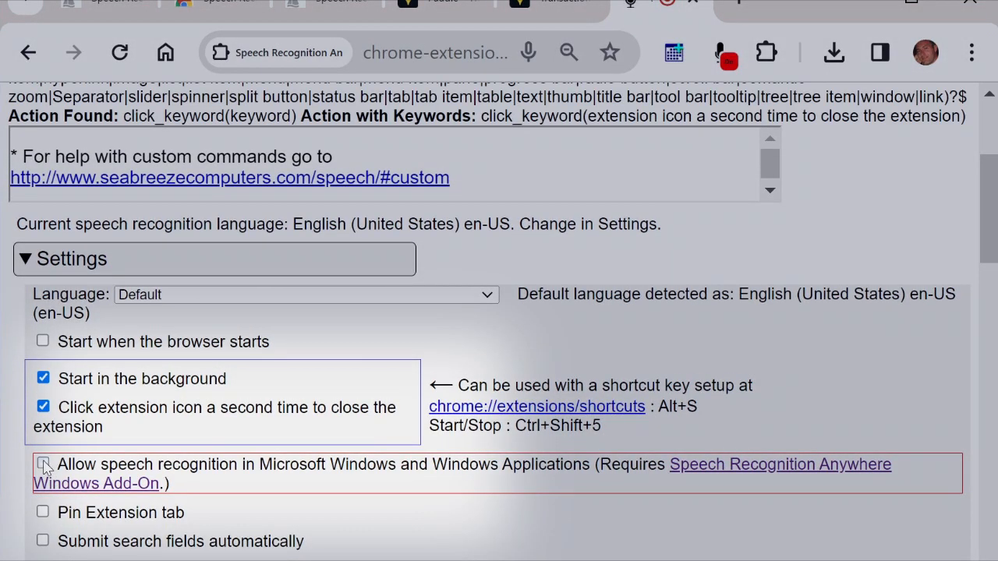
click(43, 465)
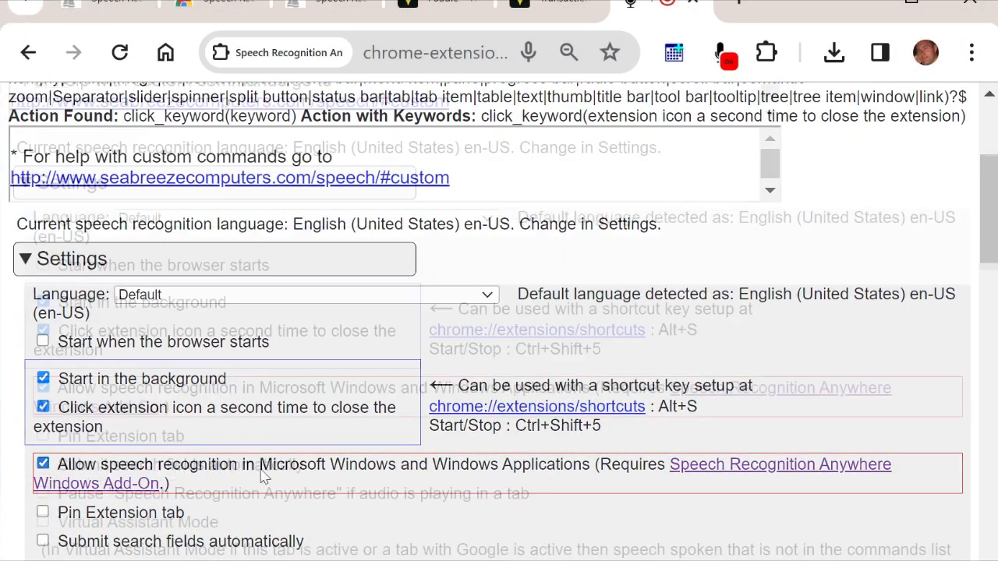
Go to the chrome://extensions/shortcuts page from the settings link.
scroll(down, 3)
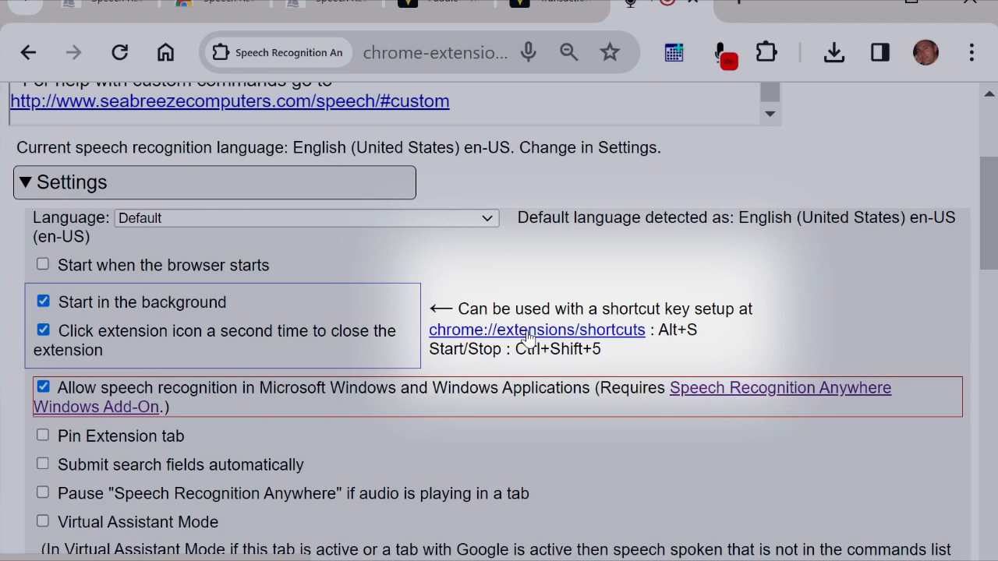
click(537, 331)
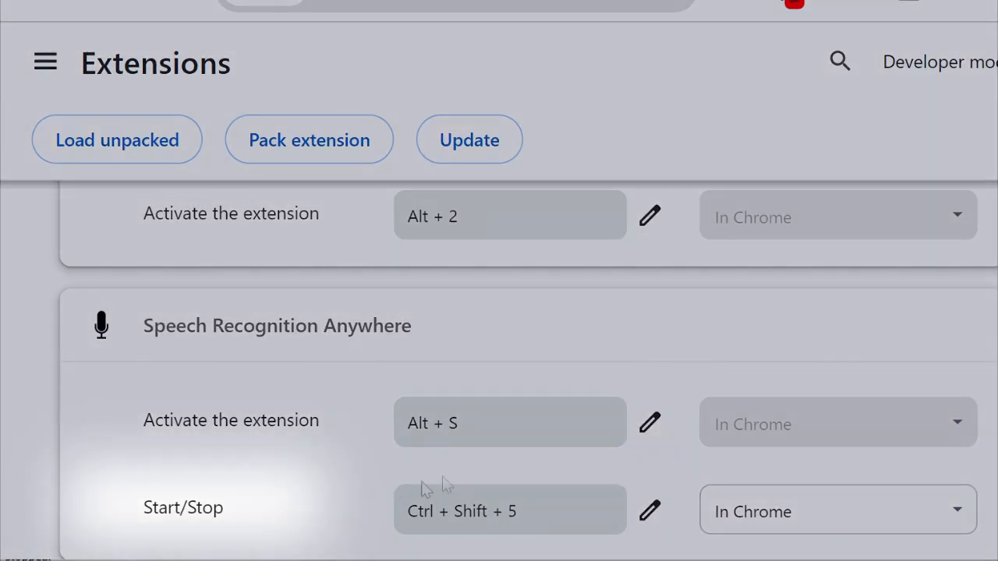
Keep the Start/Stop shortcut as Ctrl+Shift+5 and set its scope to Global.
click(836, 512)
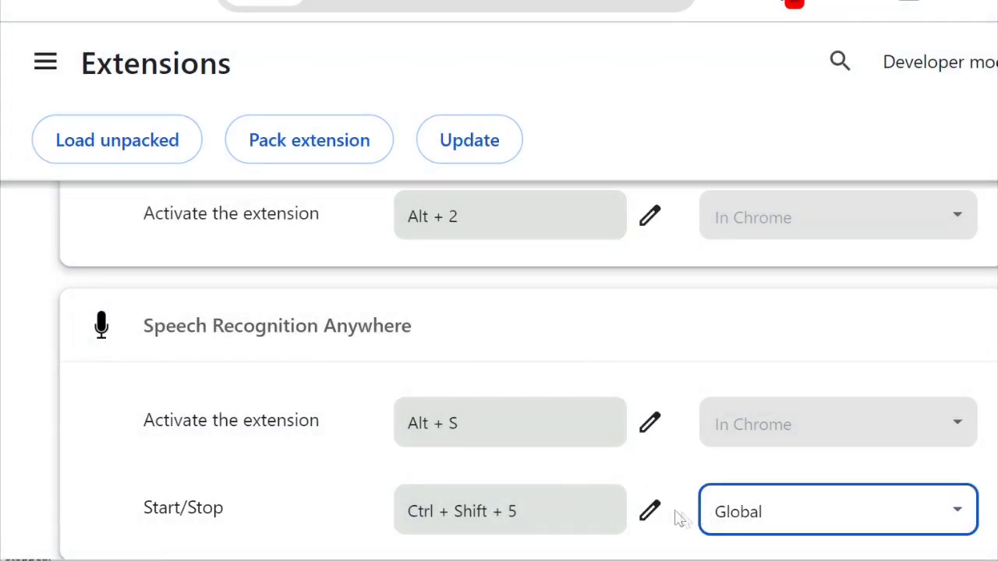
click(648, 512)
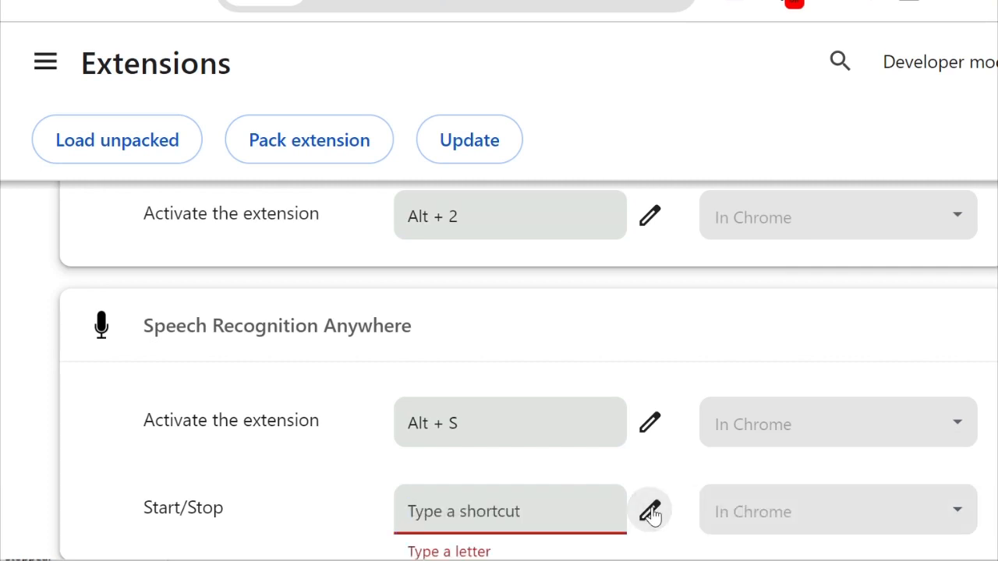
key(ctrl+shift+5)
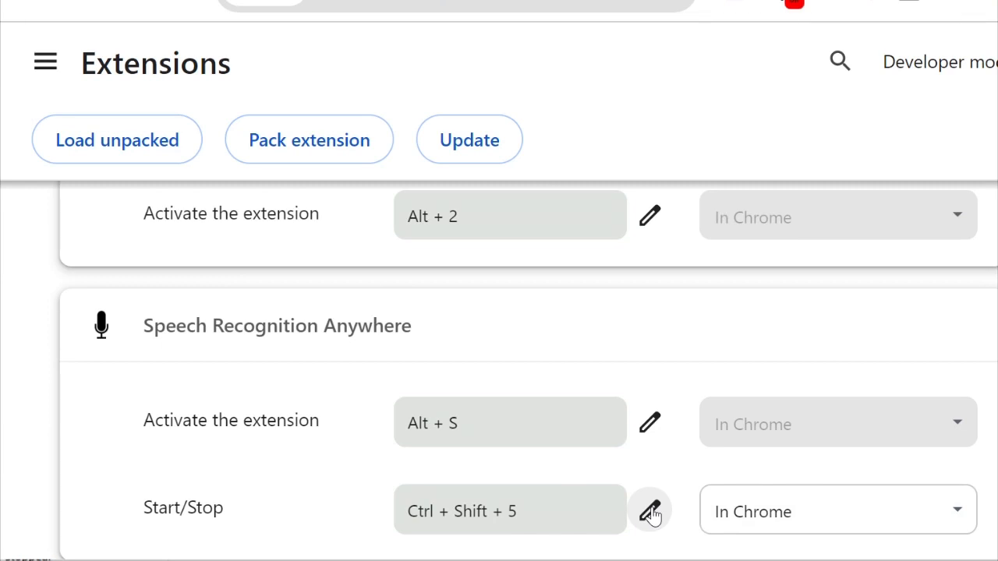
click(838, 511)
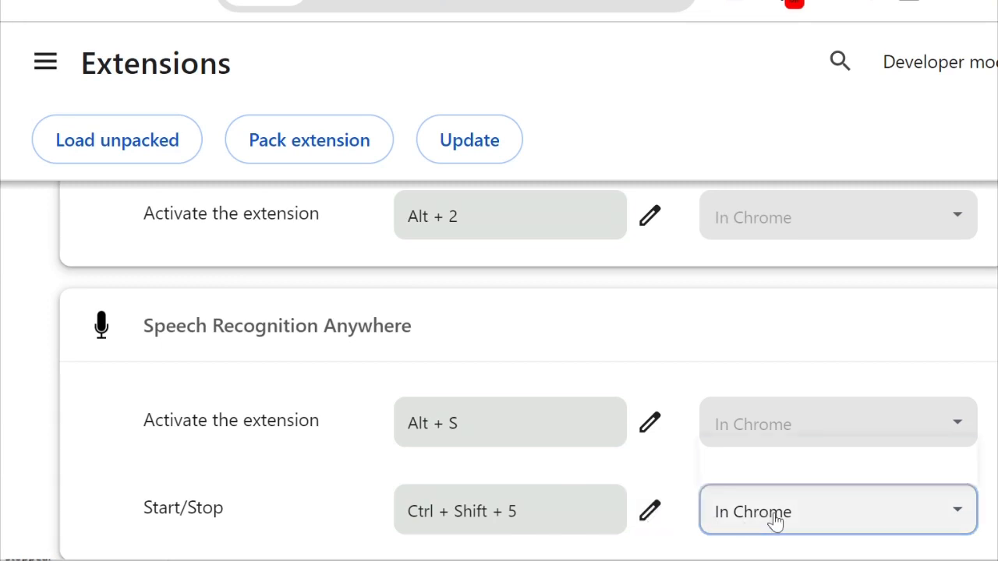
click(736, 512)
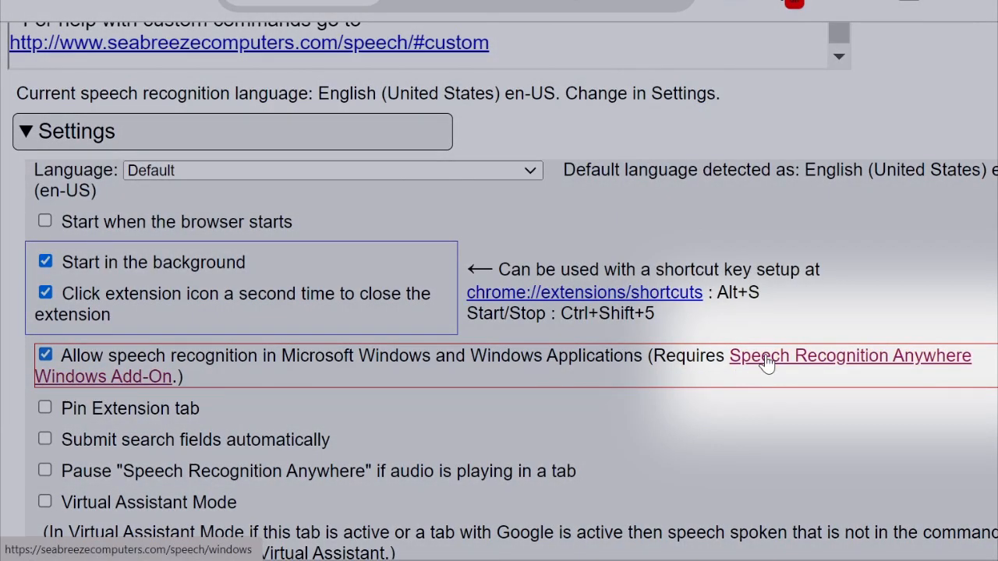
Download the Windows Add-On .msi installer from its page and launch it from Chrome's downloads.
click(848, 356)
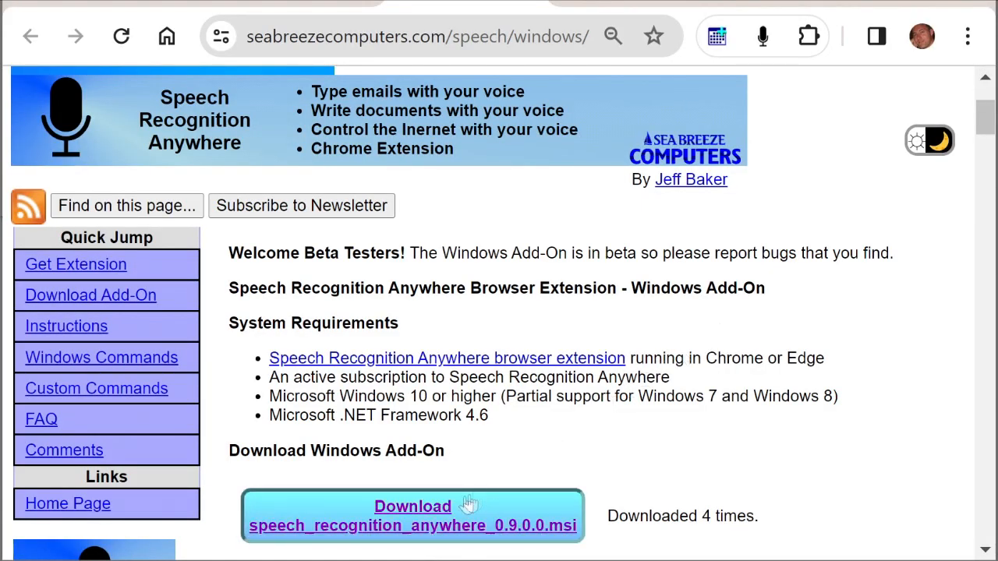
click(411, 515)
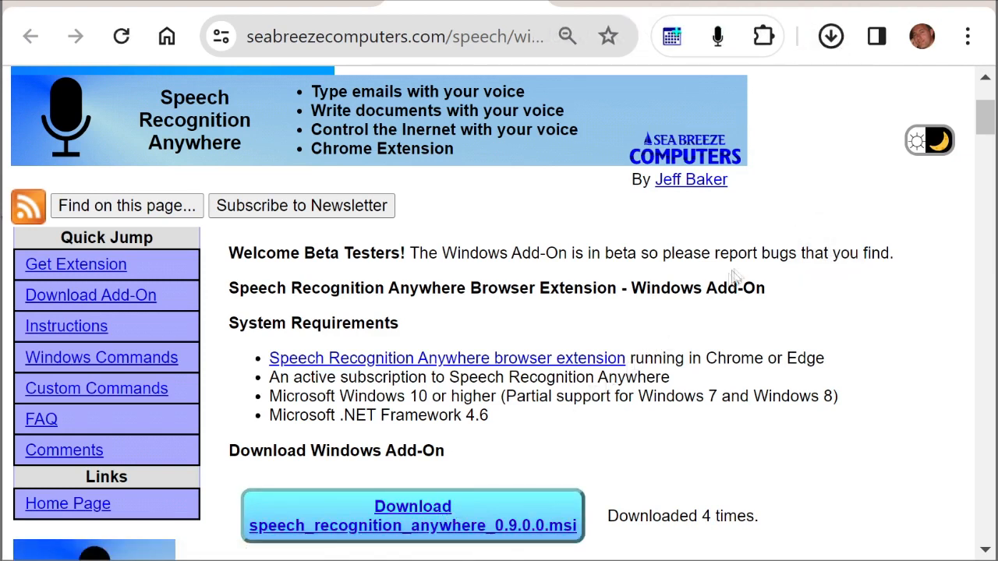
click(412, 515)
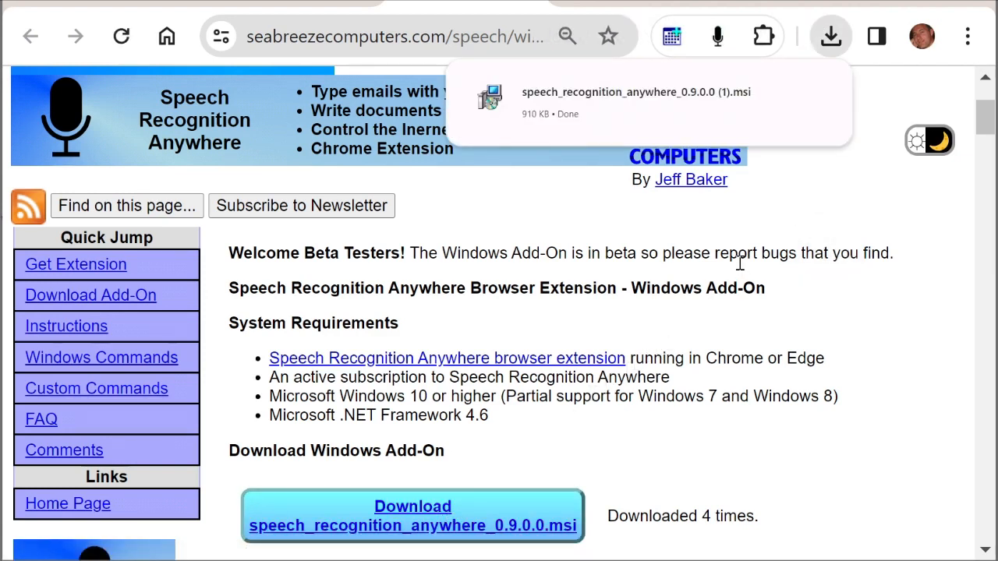
click(830, 36)
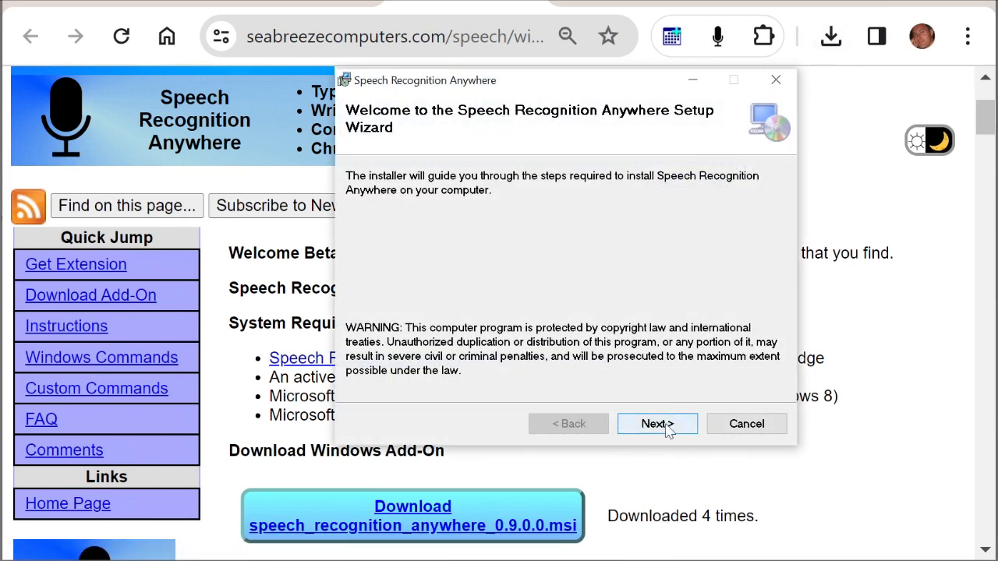
Install the Windows add-on with the license accepted and default folder, then close the wizard.
click(657, 424)
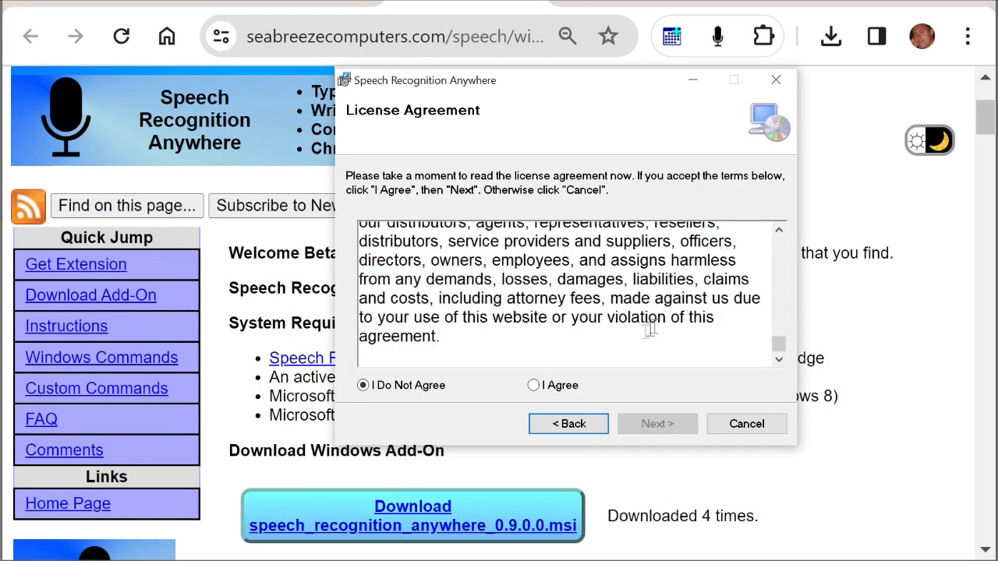
click(534, 385)
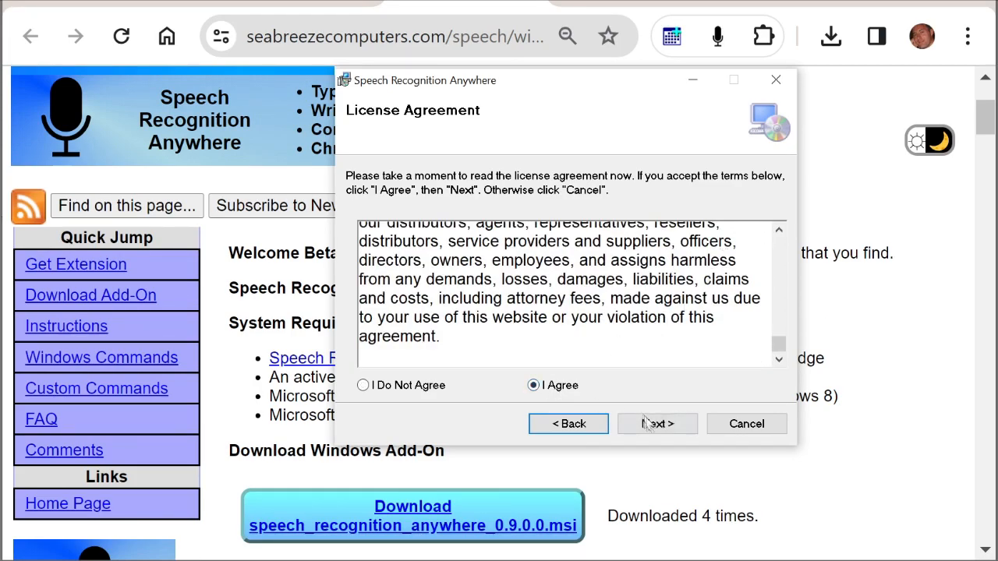
click(659, 424)
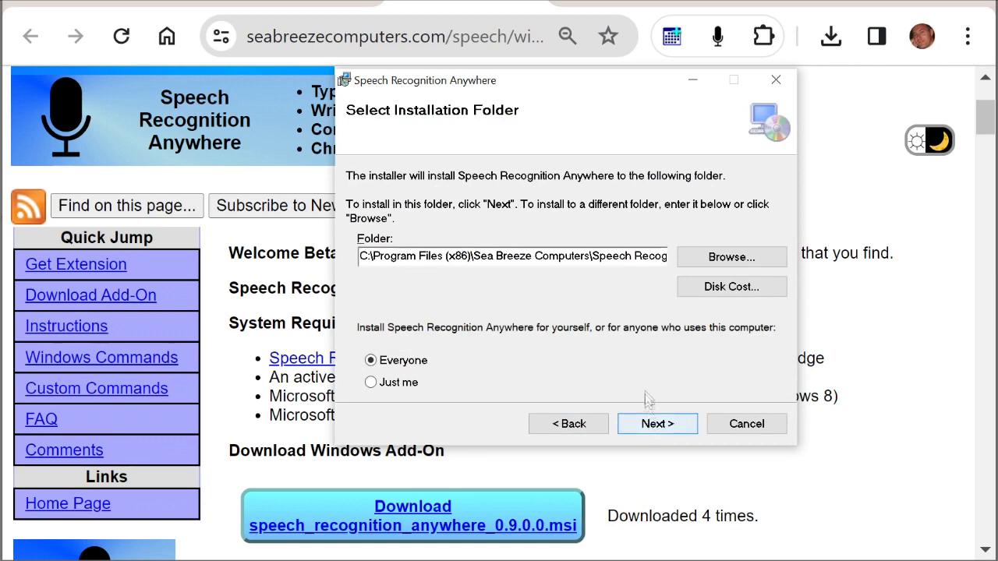
click(658, 424)
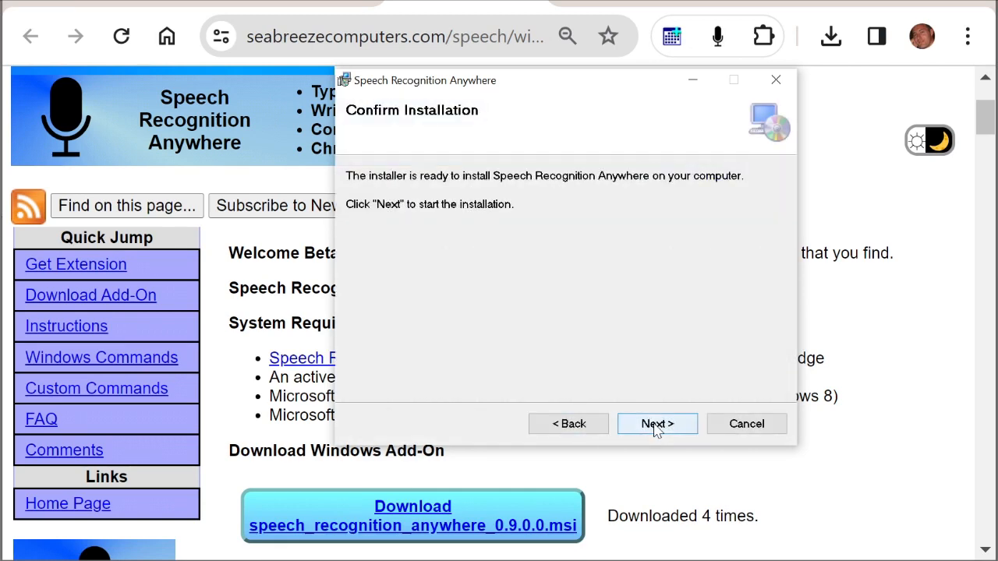
click(658, 424)
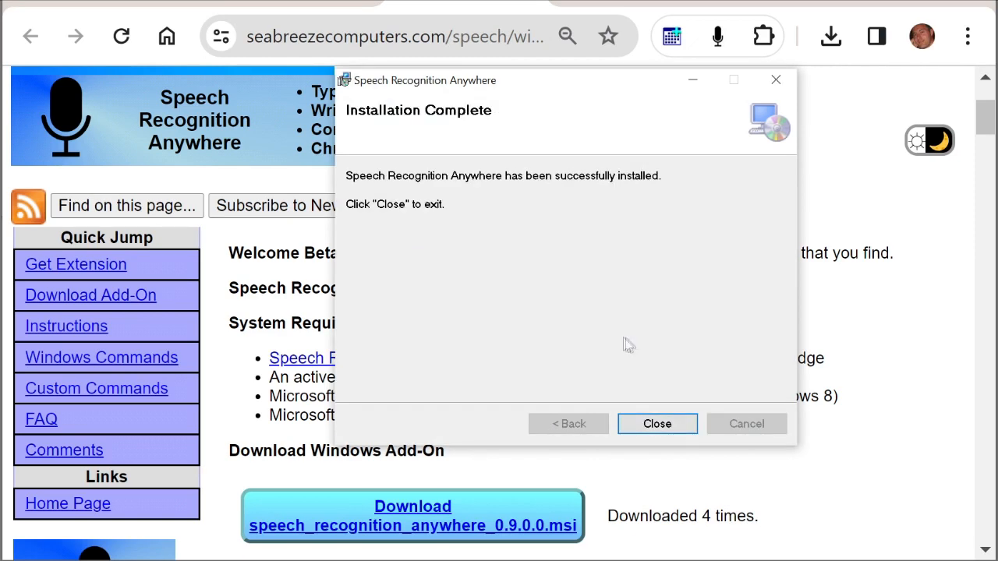
click(657, 424)
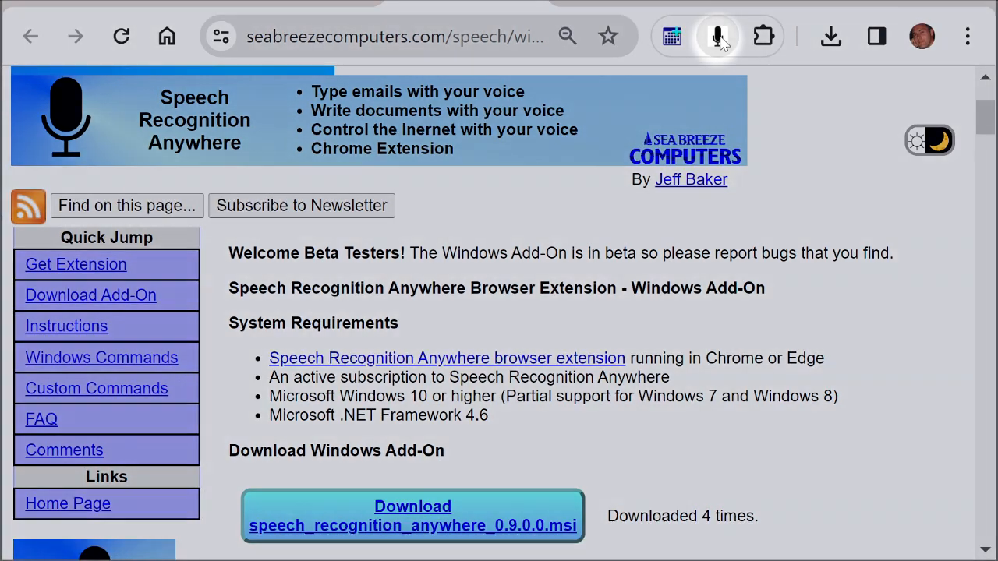
Start the full recognition page from the toolbar icon and dictate 'let's try some commands'.
click(717, 37)
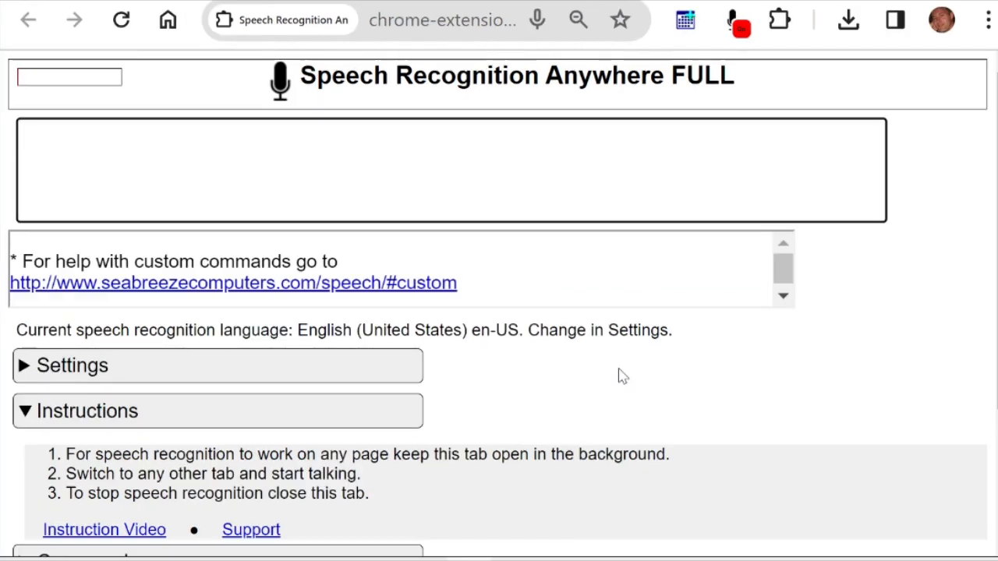
text(let's try some commands)
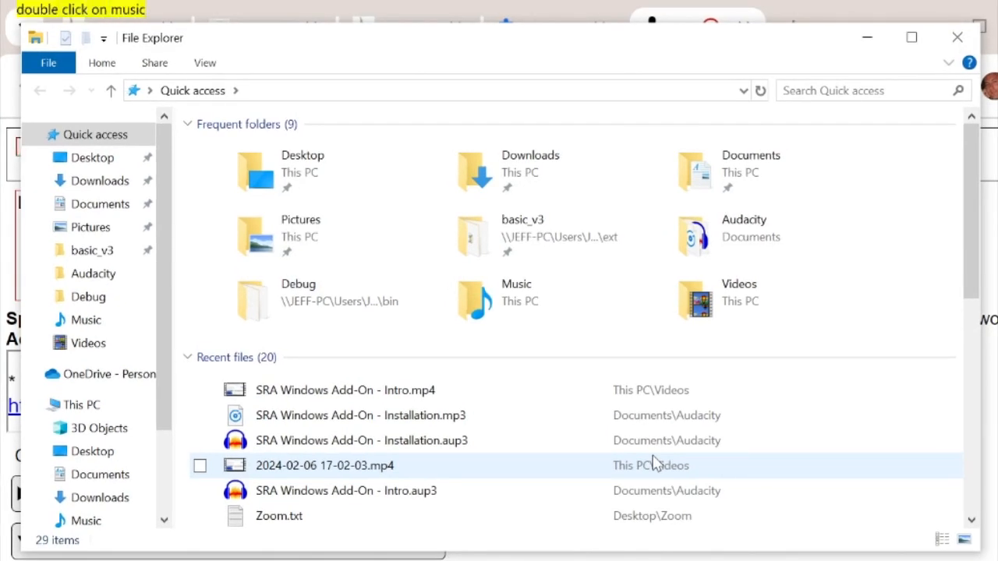
Play Lazy Day.mp3 from the Music folder.
double_click(78, 320)
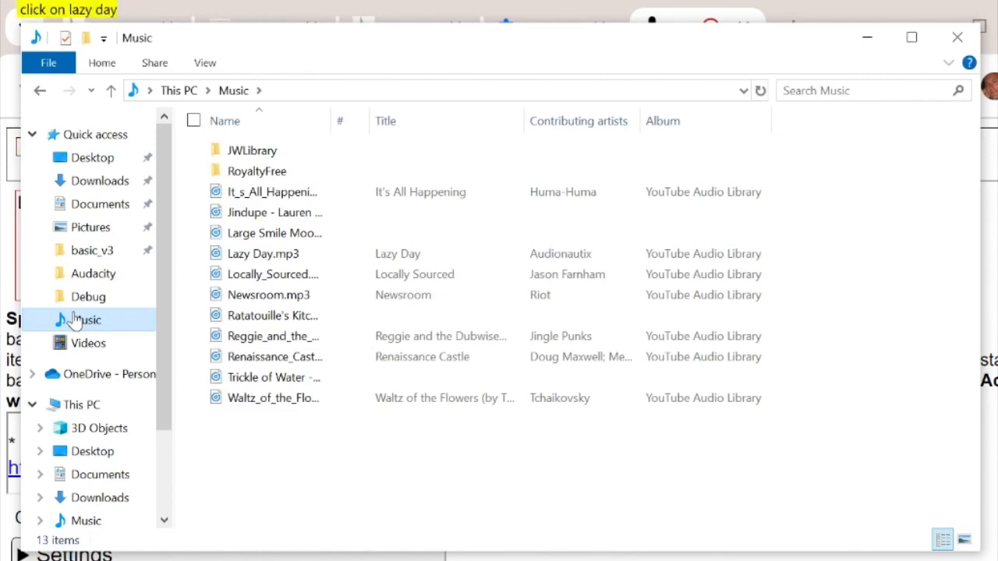
double_click(262, 253)
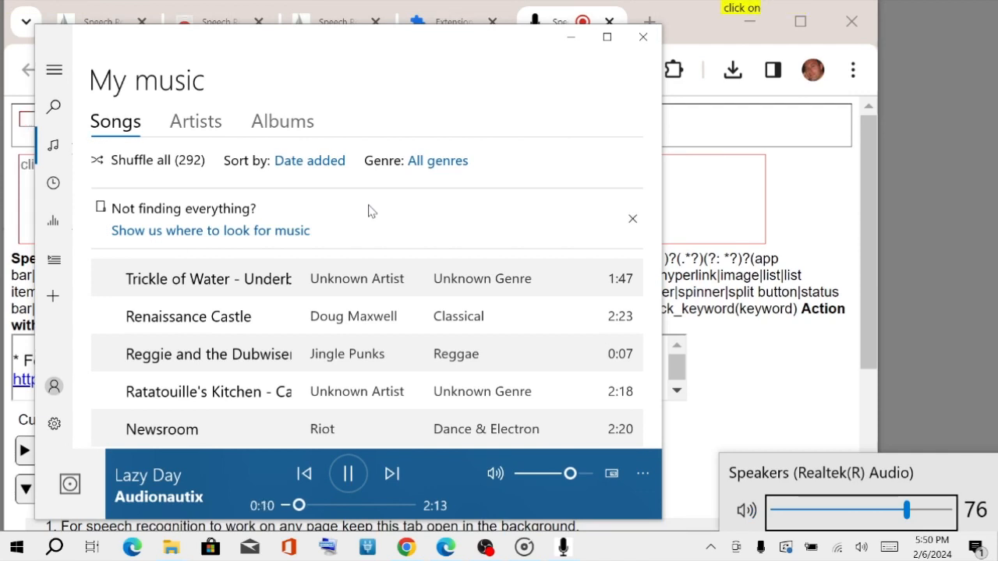
Lower the speaker volume to 50 and then to 20 while Lazy Day plays.
drag(904, 510, 860, 510)
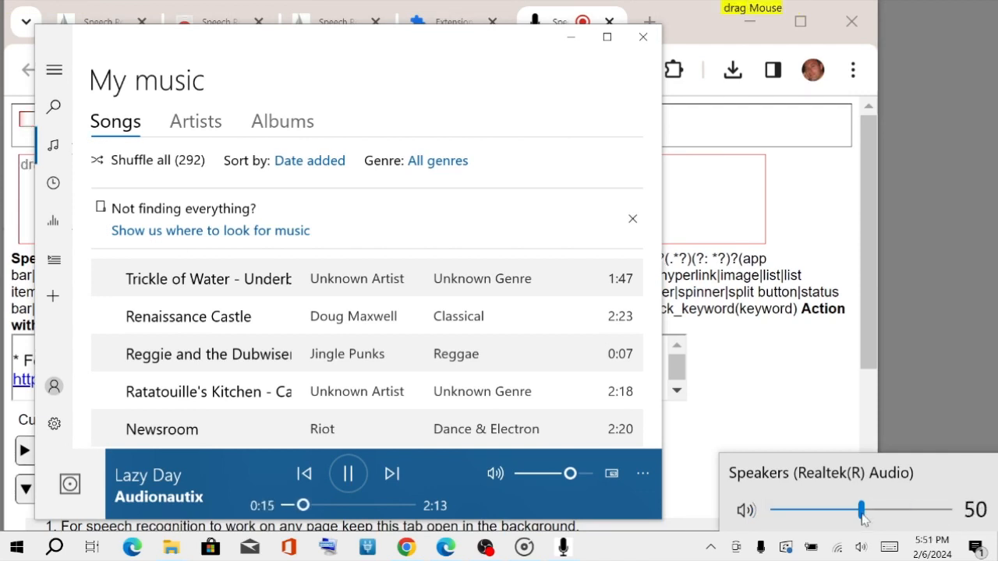
drag(861, 509, 808, 509)
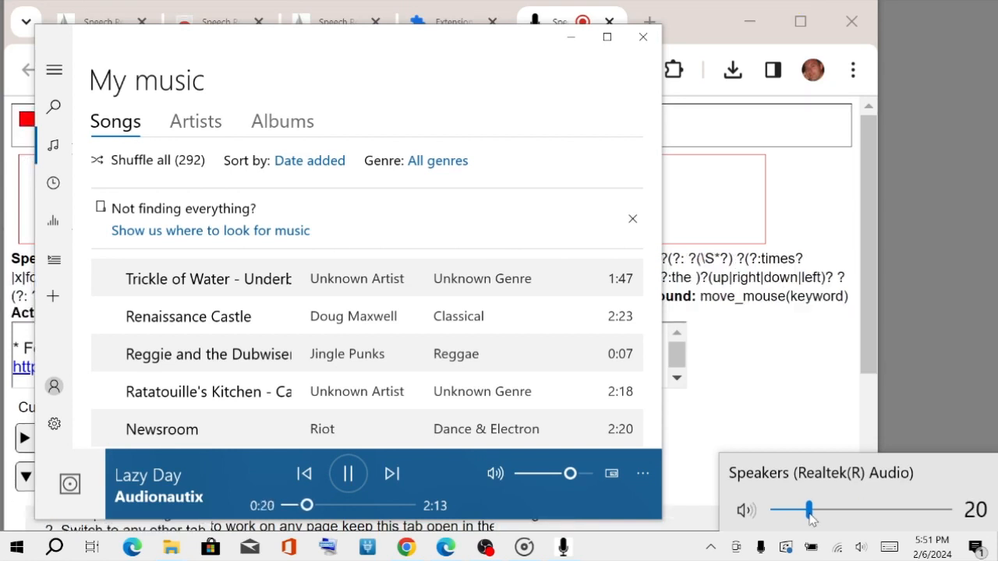
key(Escape)
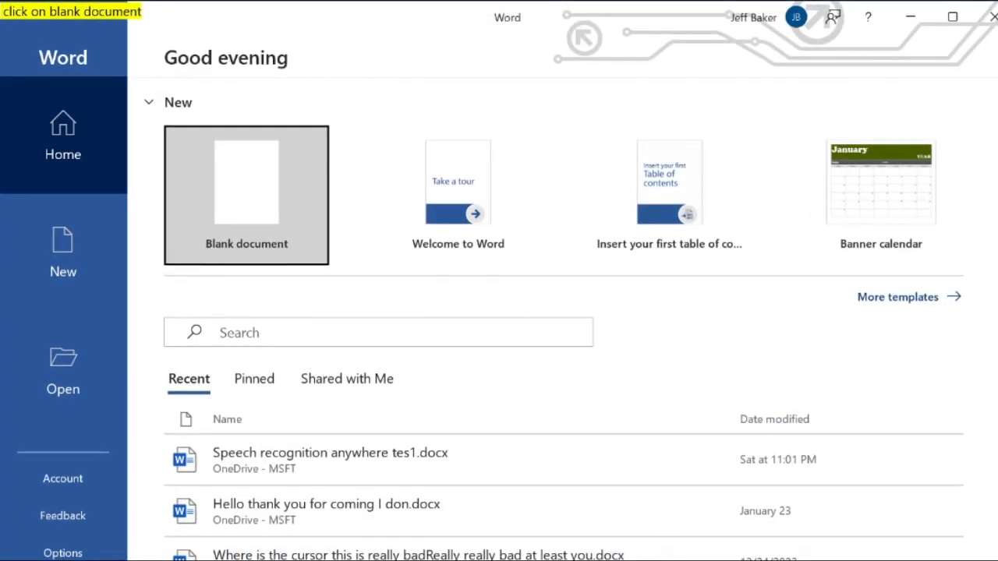
Start a new blank Word document and turn on bold for the title line.
click(246, 195)
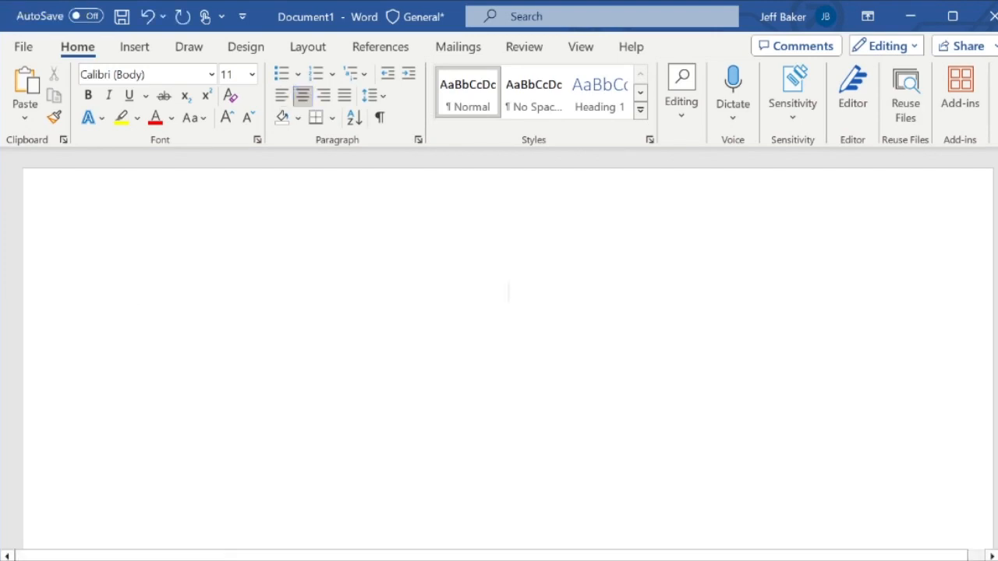
click(87, 95)
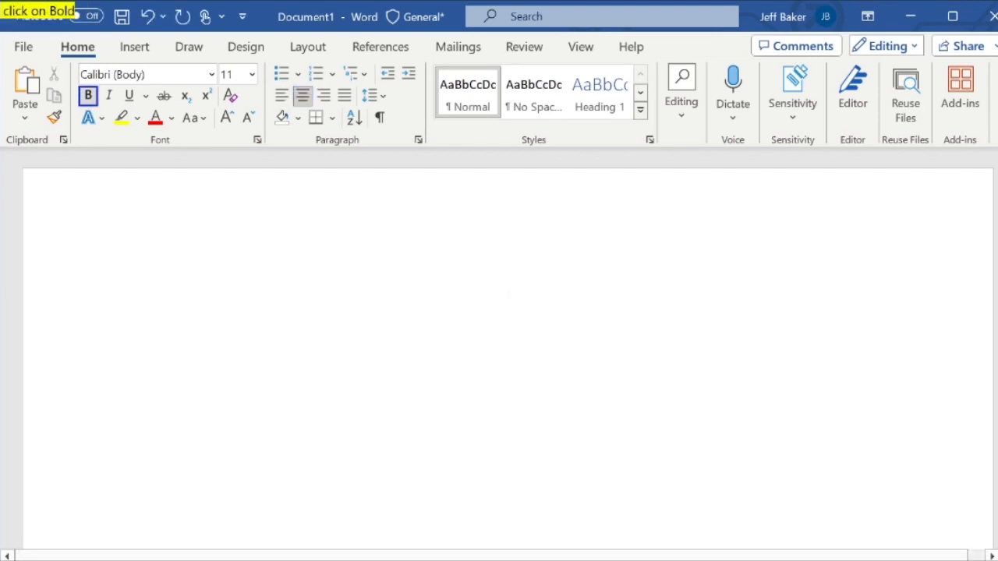
click(87, 96)
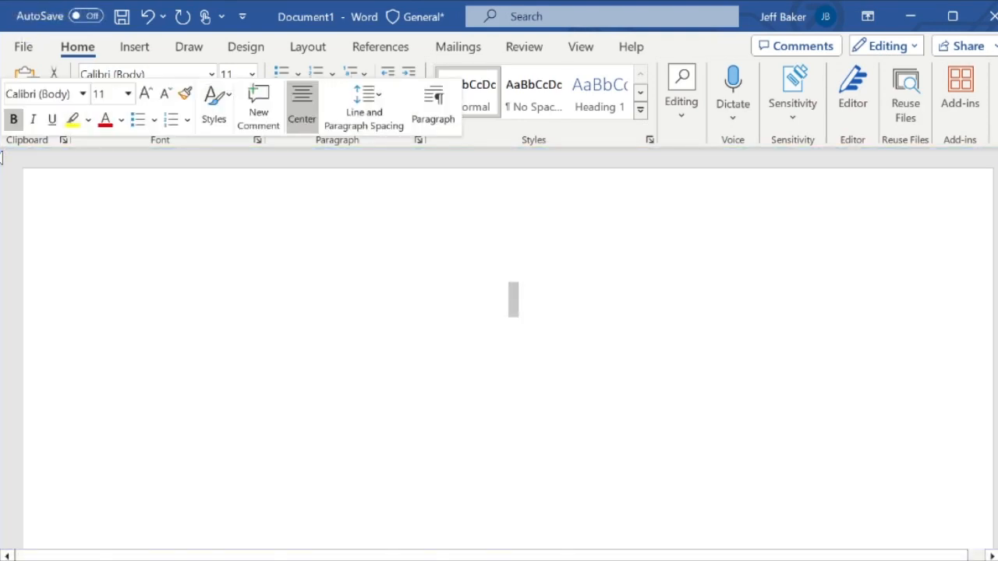
Dictate the title 'Speech recognition anywhere test' and the date 2/6/2024.
text(speech recognition anywhere test)
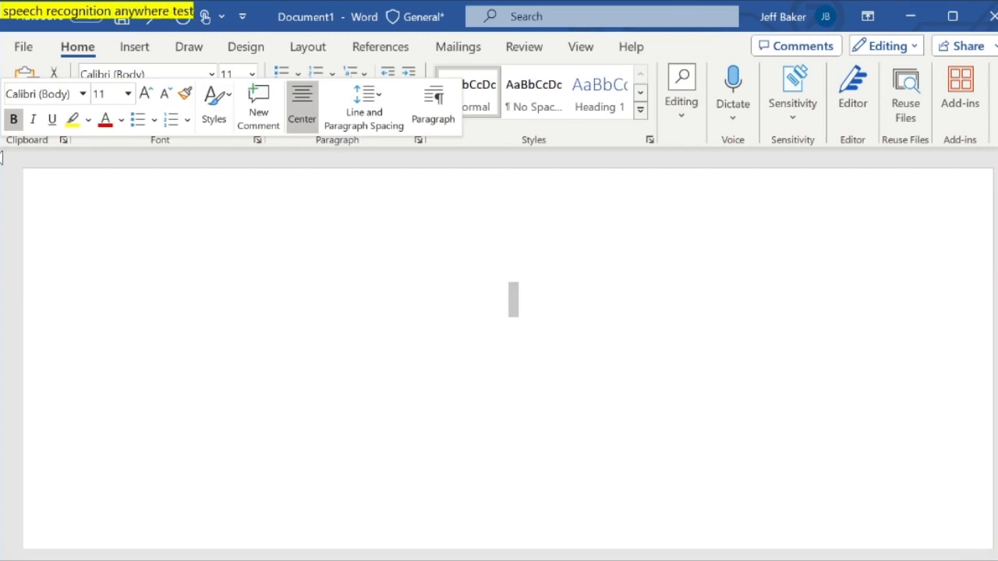
text(Speech recognition anywhere test)
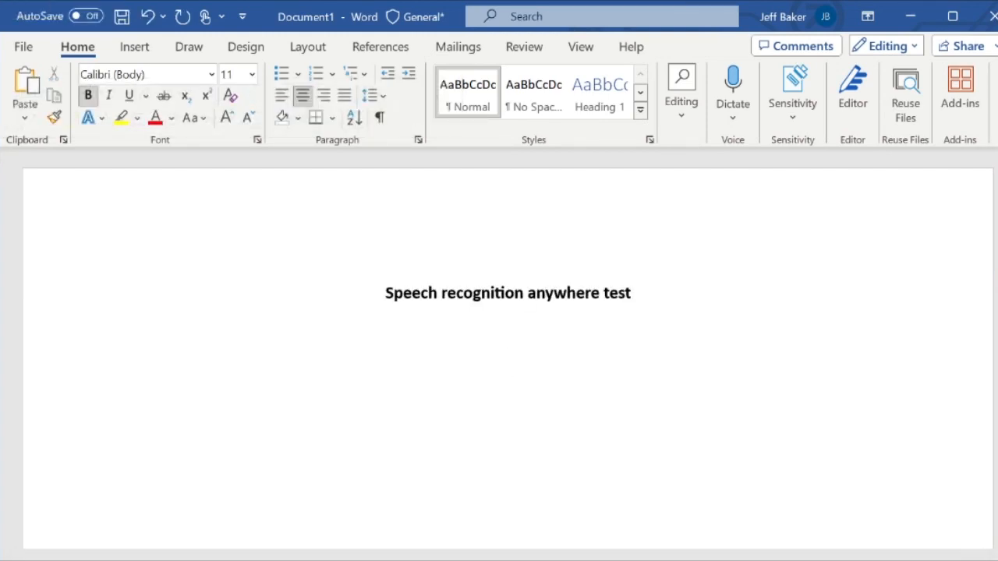
text(2/6/2024)
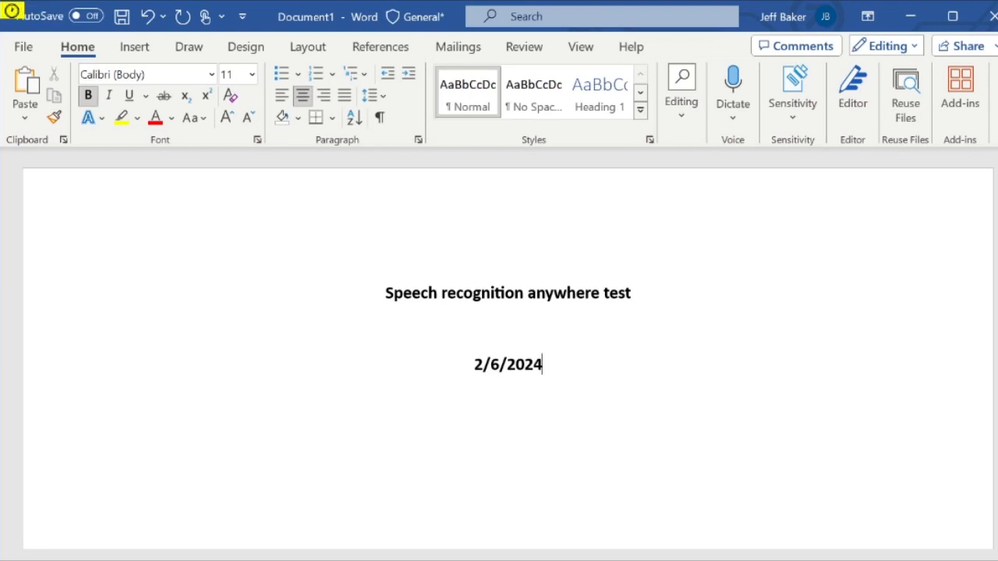
Left-align the date line and turn bold off for the next line.
click(281, 96)
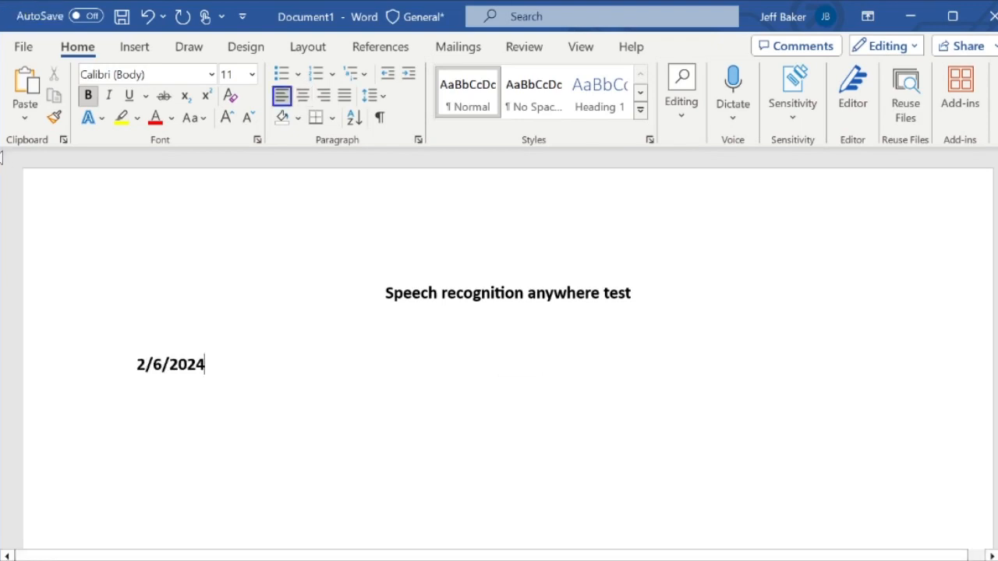
click(87, 95)
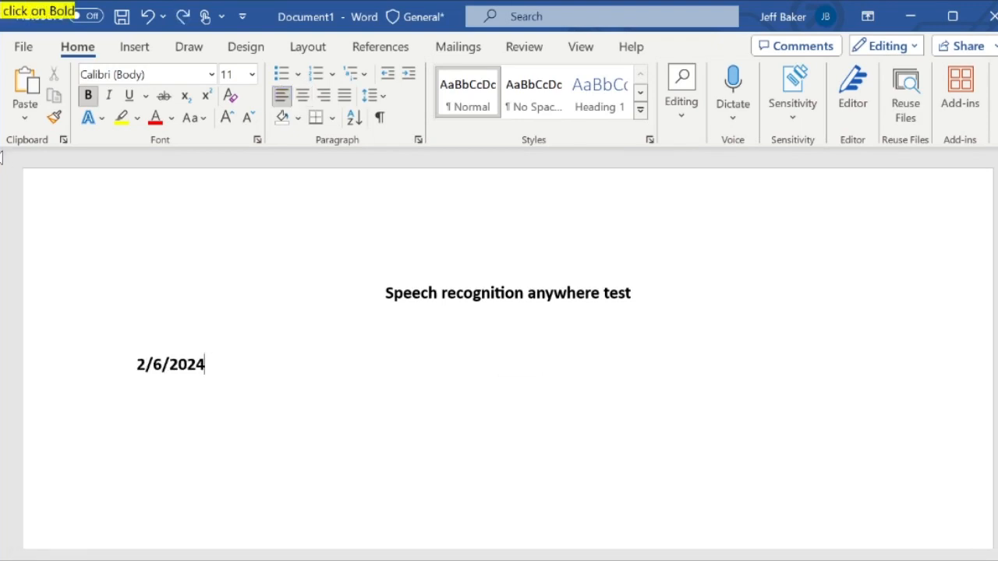
click(87, 95)
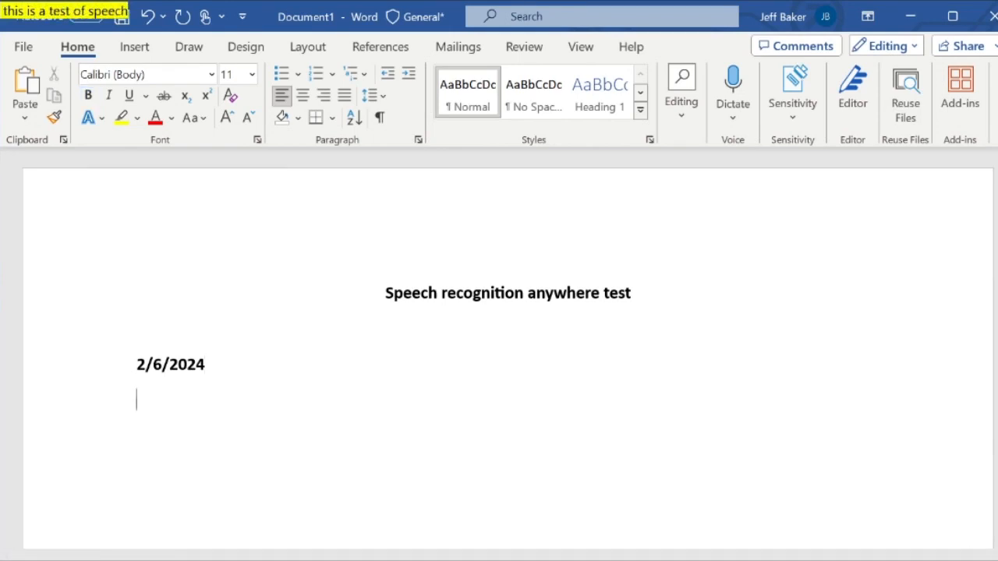
Dictate 'This is a test of speech recognition anywhere Windows add-on. It works very well!' and save the document.
text(recognition anywhere Windows add-on period)
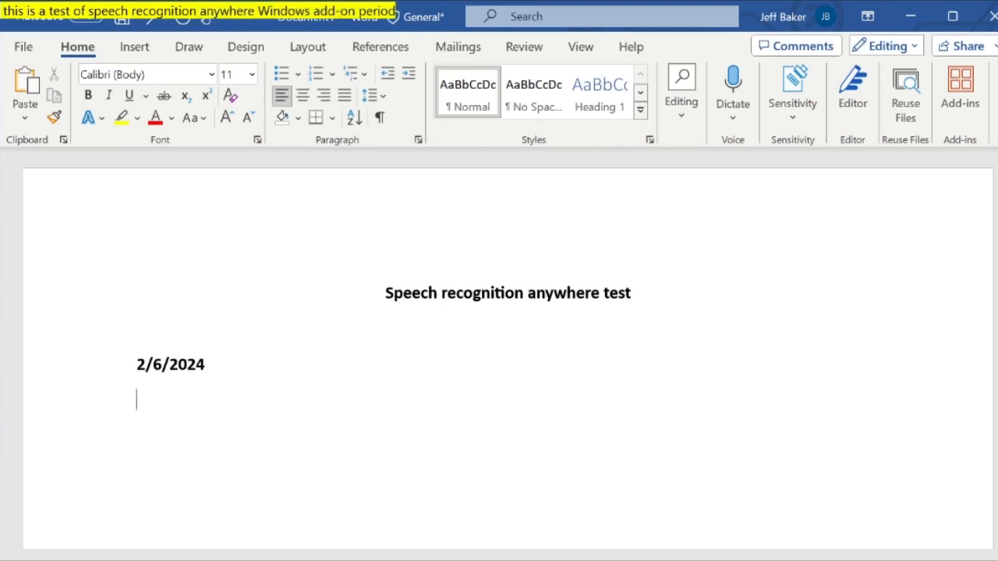
text(This is a test of speech recognition anywhere Windows add-on.)
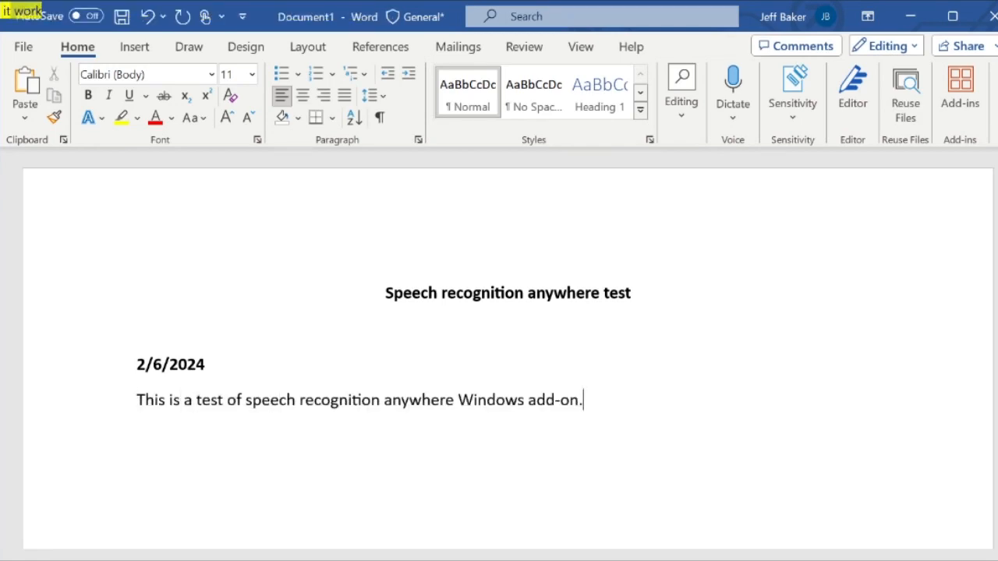
text(It works very good.)
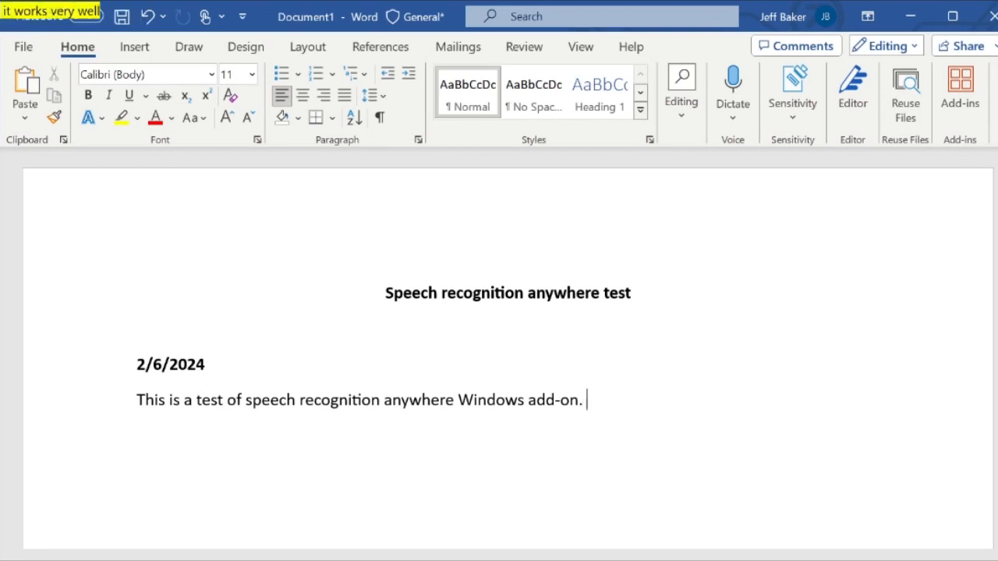
text(It works very well!)
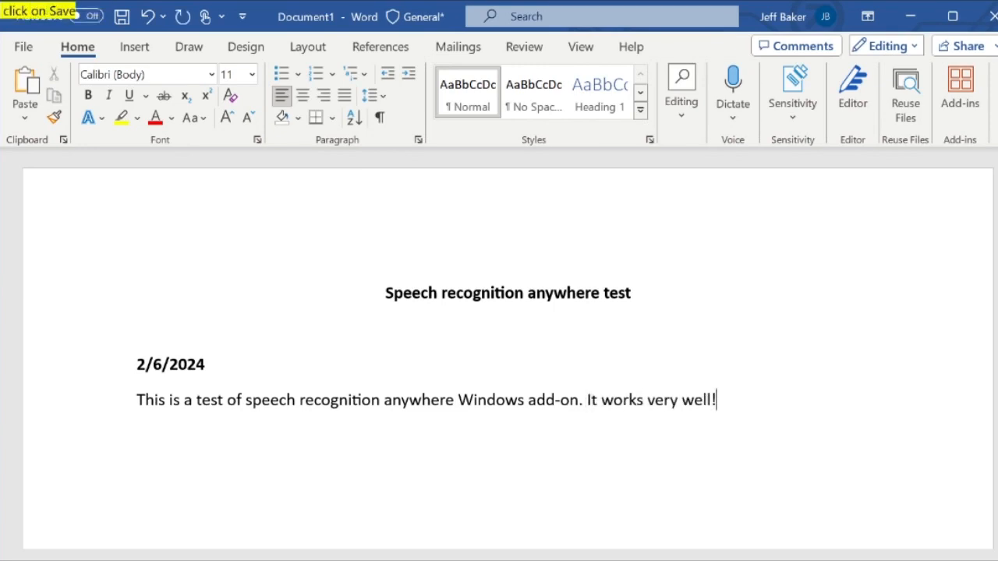
click(121, 16)
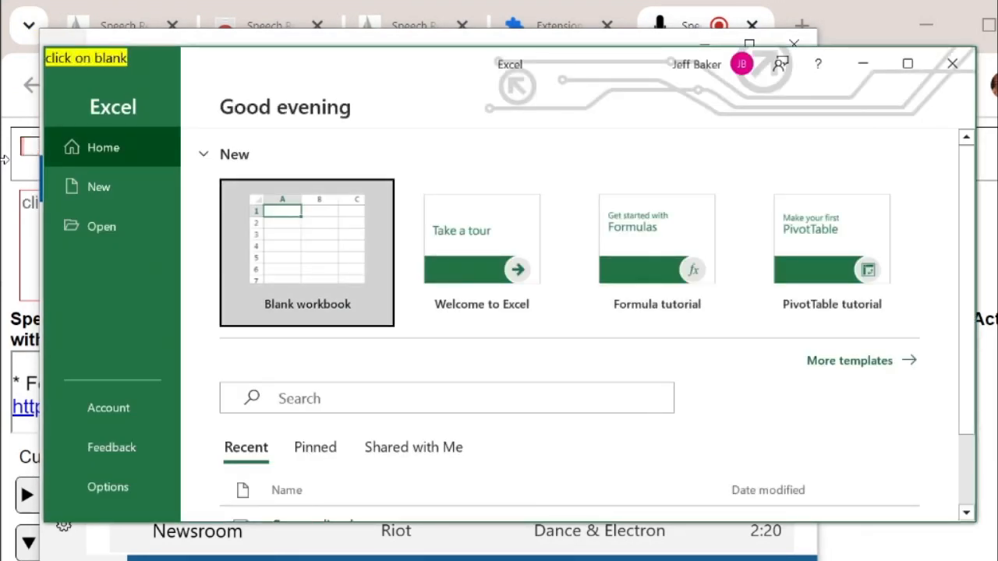
Start a blank workbook and enter headers 'Full name' in A1 and 'City' in B1.
click(306, 252)
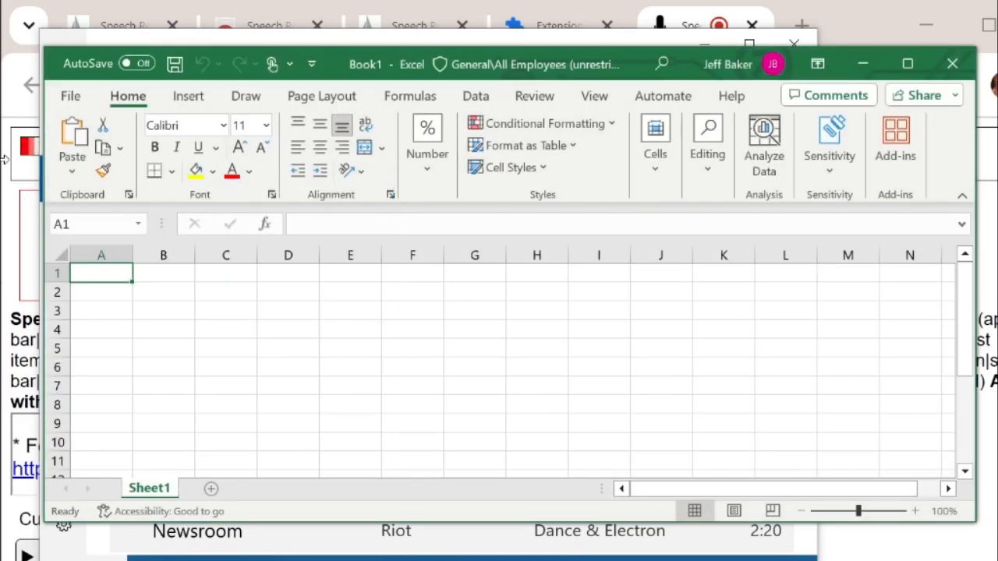
text(Full name)
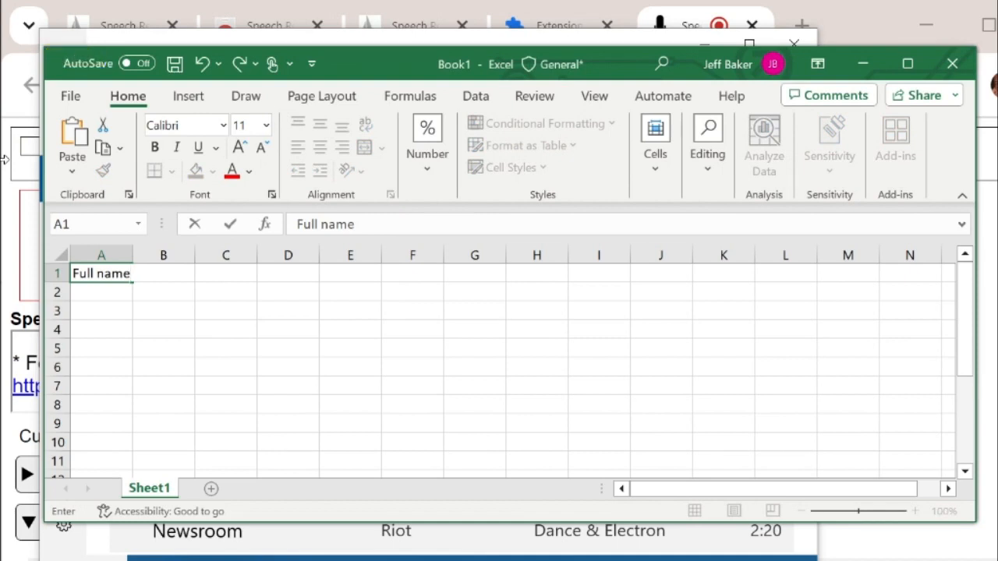
key(tab)
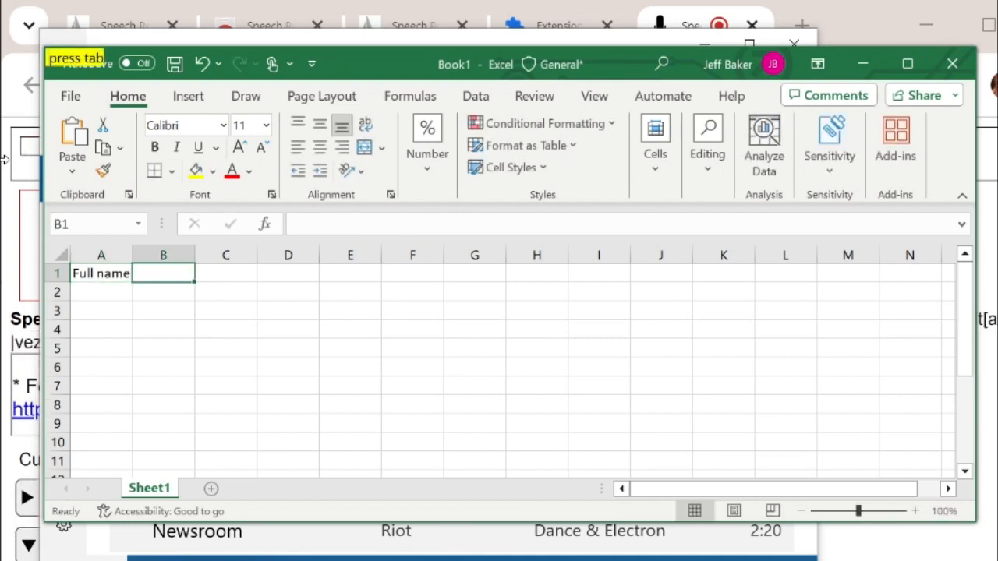
text(City)
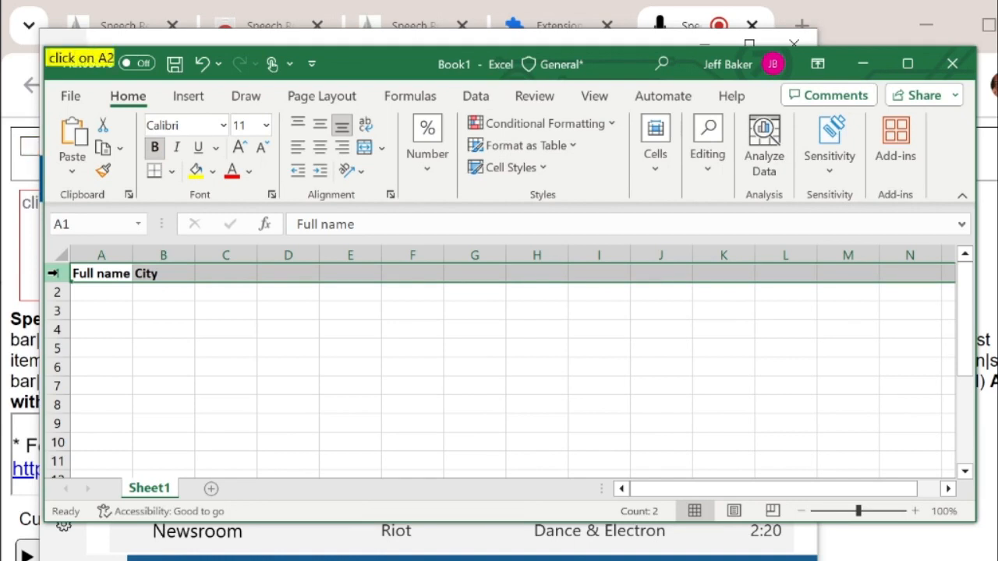
Enter John Smith in A2 and Los Angeles in B2.
click(99, 291)
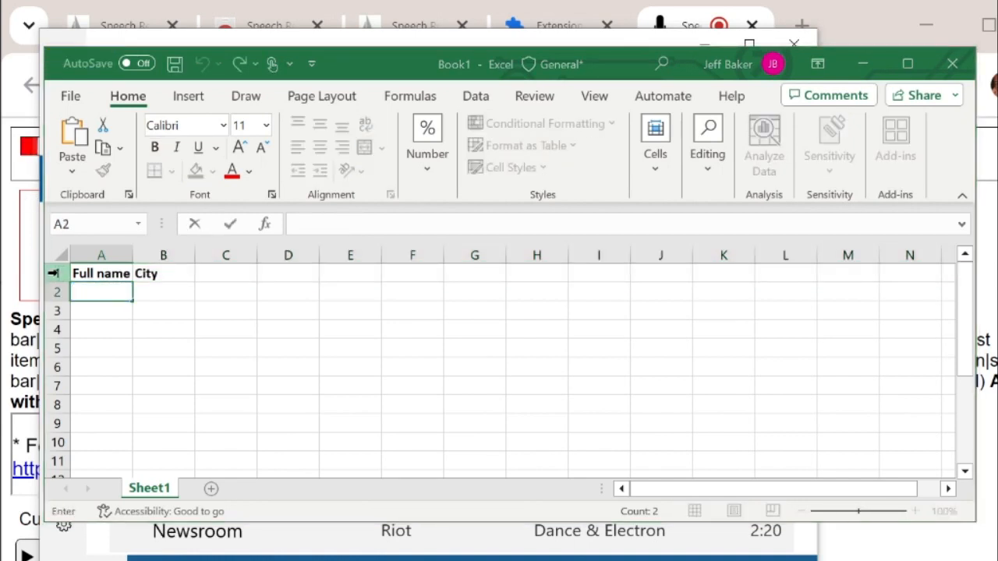
text(John Smith)
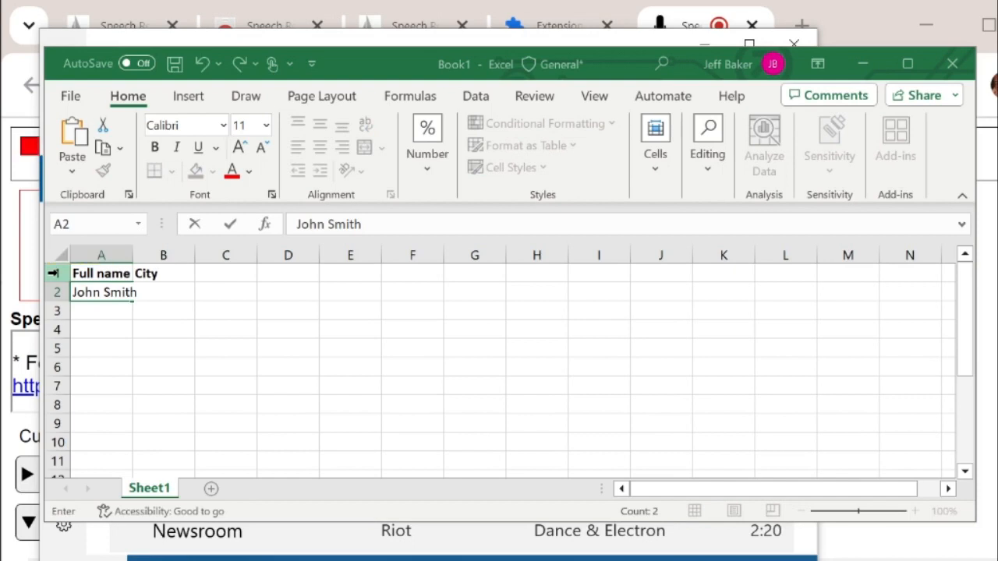
key(tab)
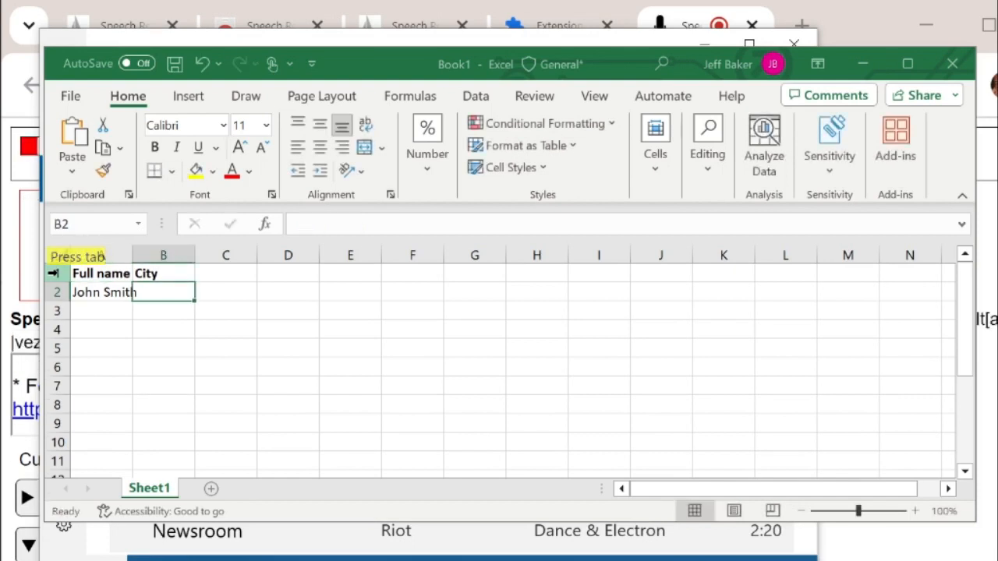
text(Los Angeles)
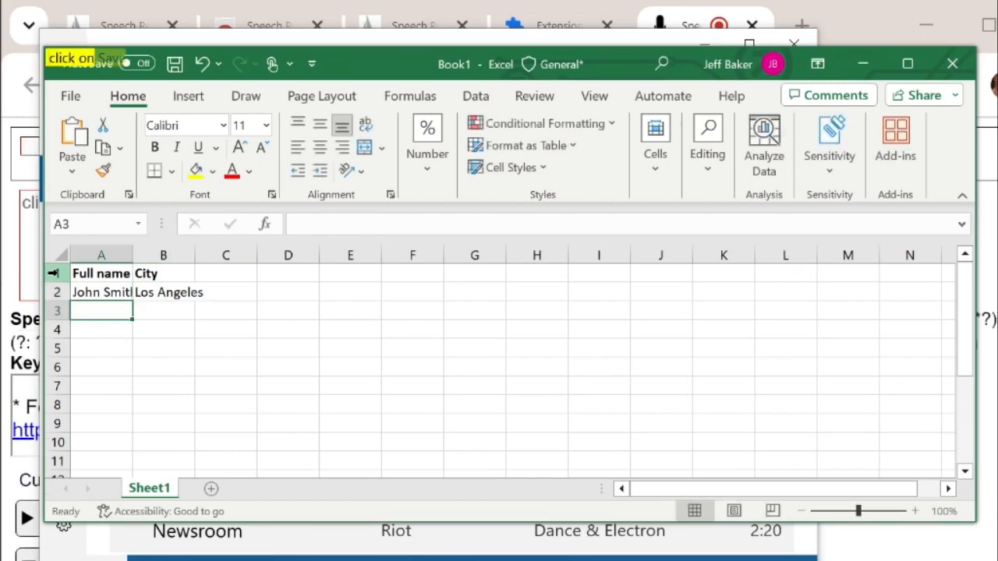
Save the workbook as a new file named 'Contact list'.
click(175, 64)
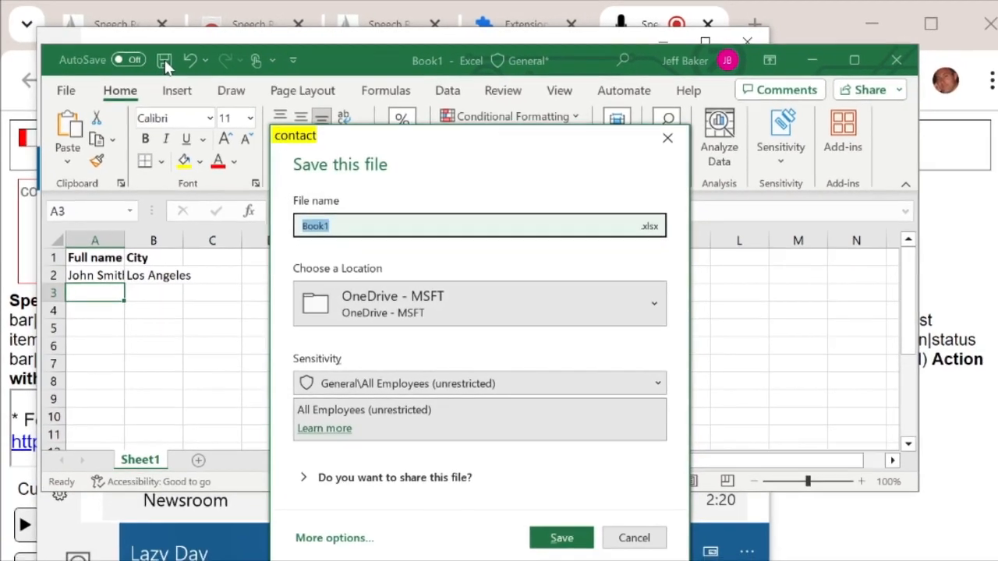
text(Contact list)
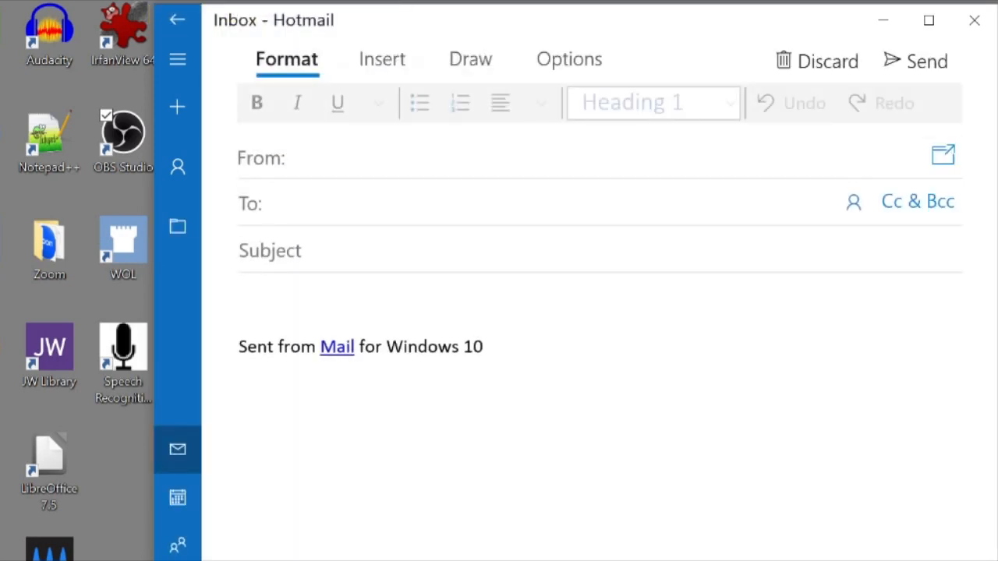
Address the new message to John Smith in the To field.
text(John Smith)
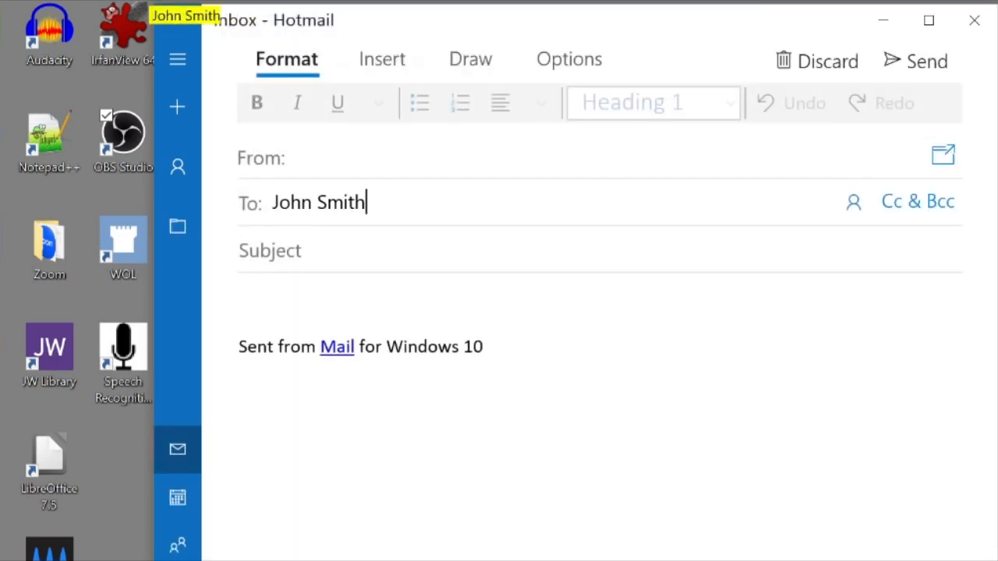
key(enter)
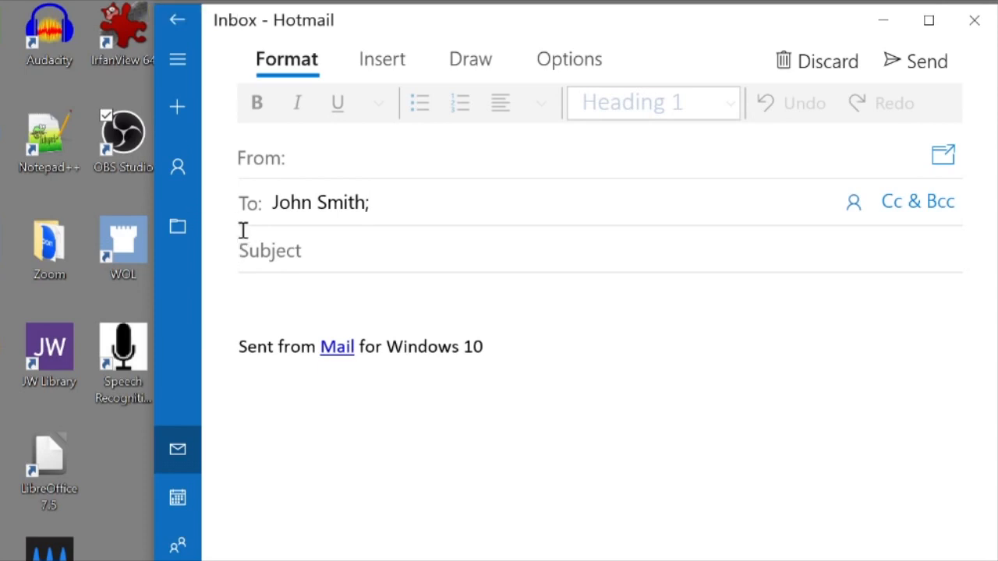
Write subject 'Hello' and a dictated body ending 'It works really well!', then send it to John Smith.
text(Hello)
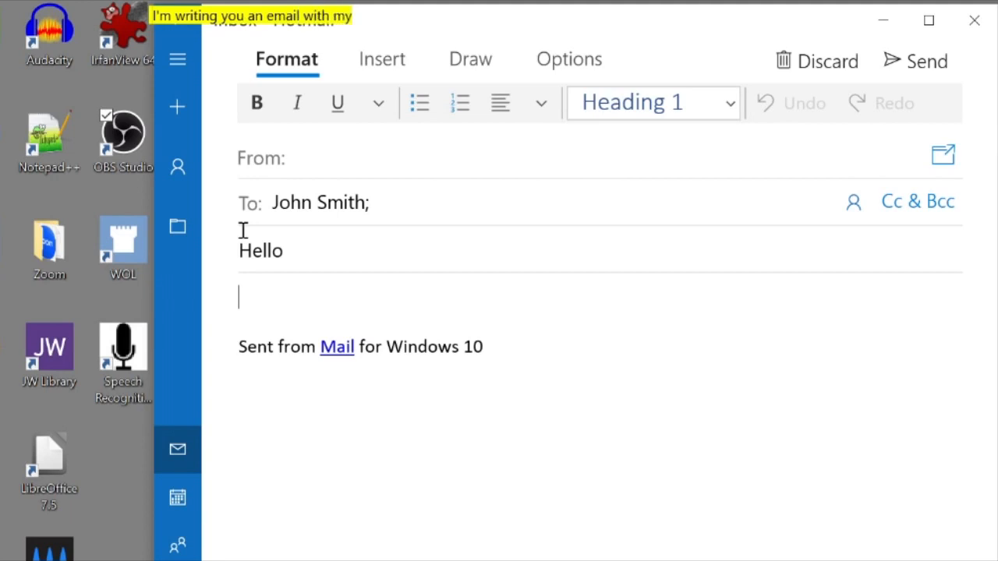
text(I'm writing you an email with my voice.)
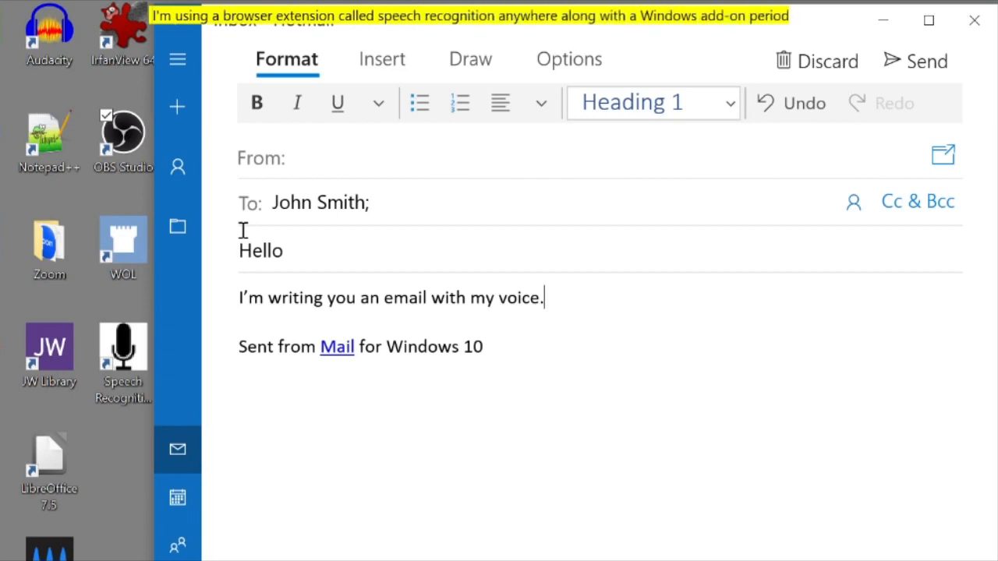
text(I’m using a browser extension called speech recognition anywhere along with a Windows add-on. It works really good.)
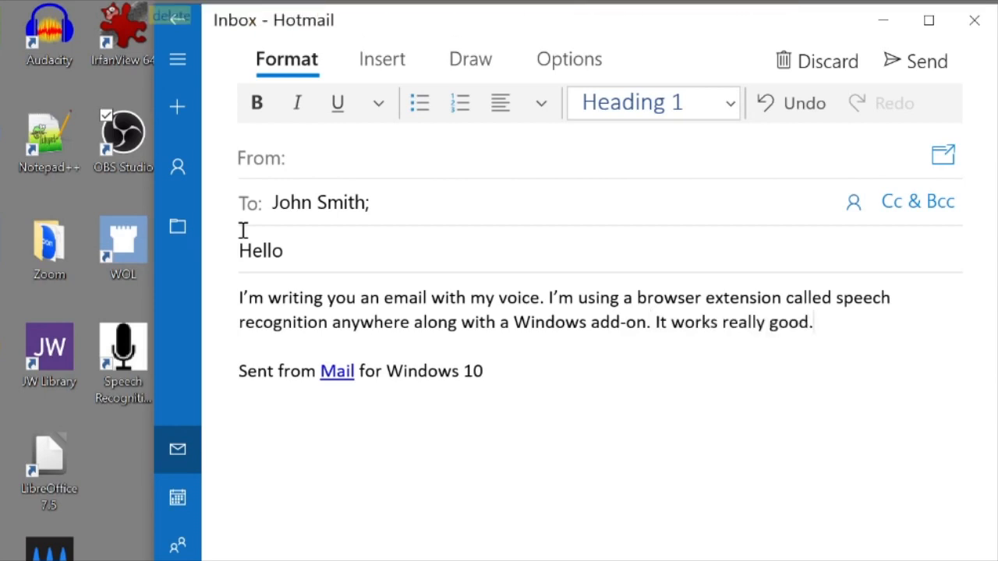
key(Backspace)
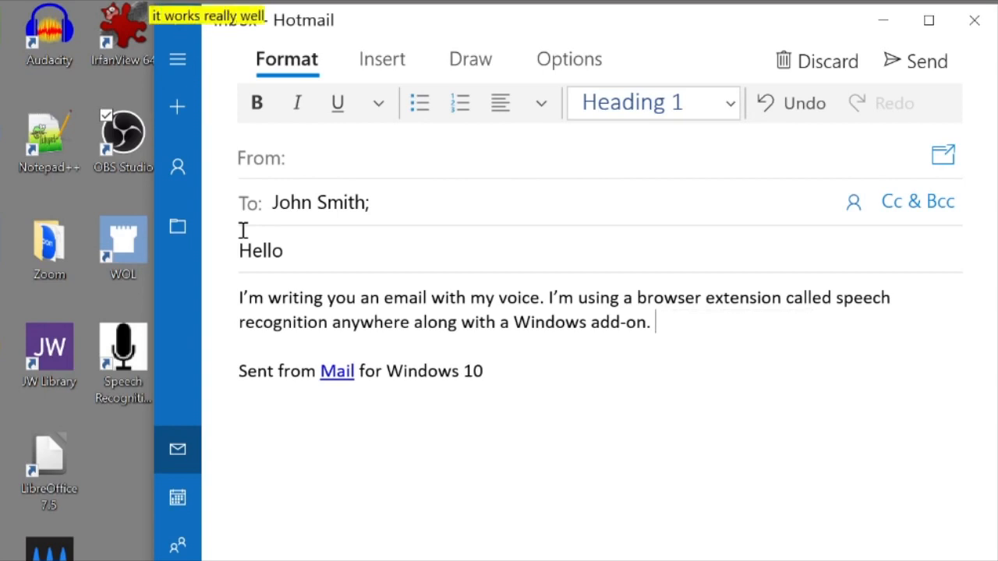
text(It works really well!)
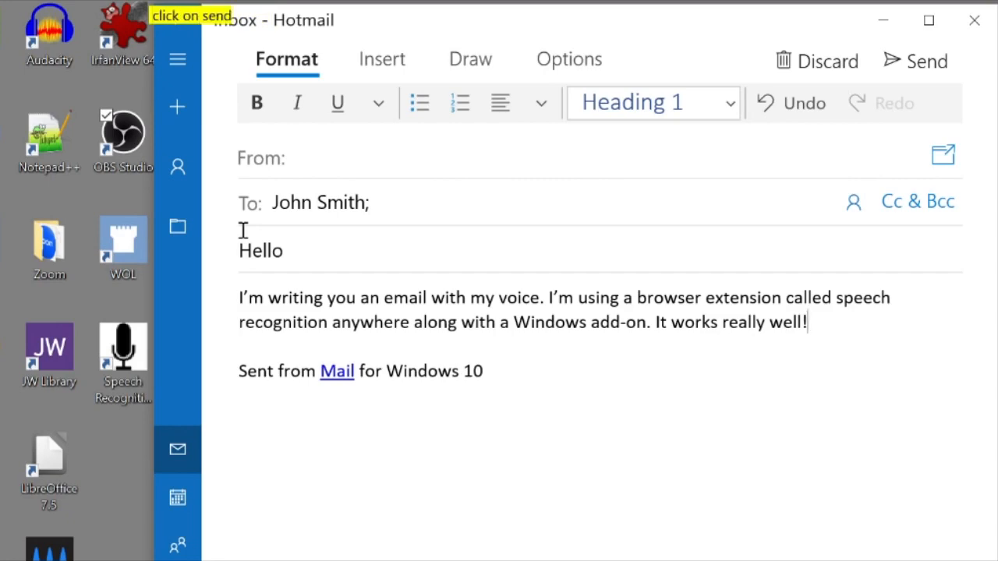
click(915, 61)
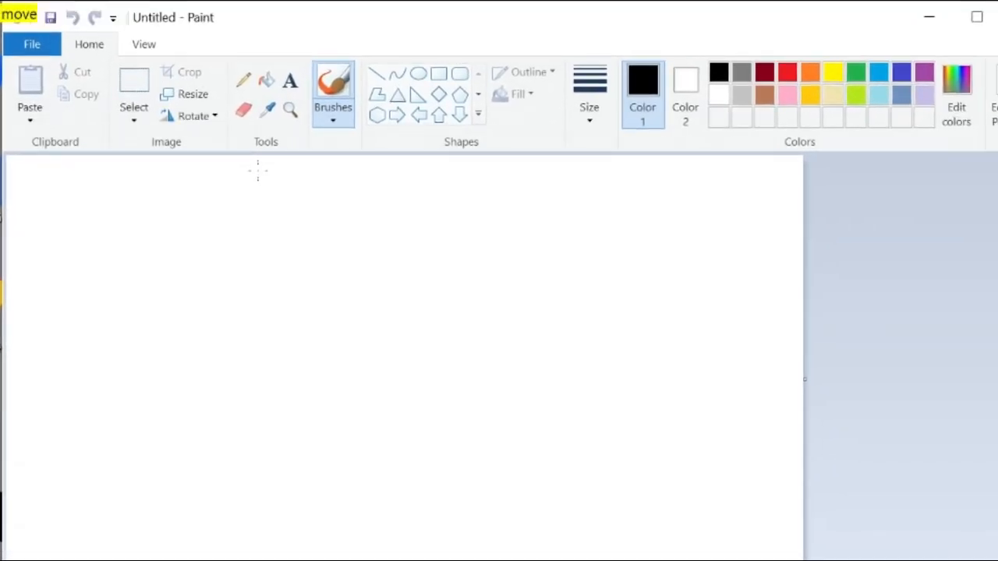
mouse_move(389, 390)
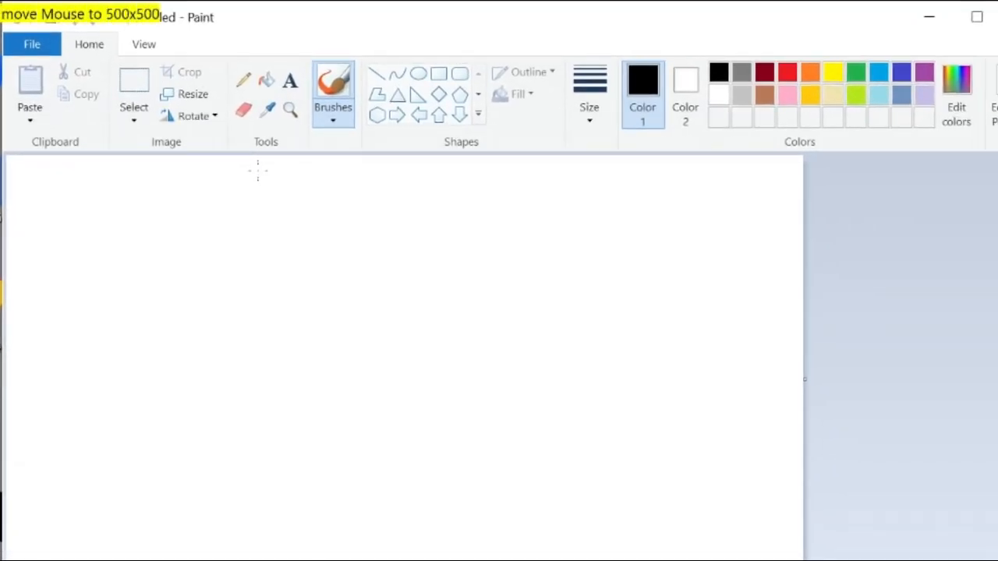
mouse_move(209, 273)
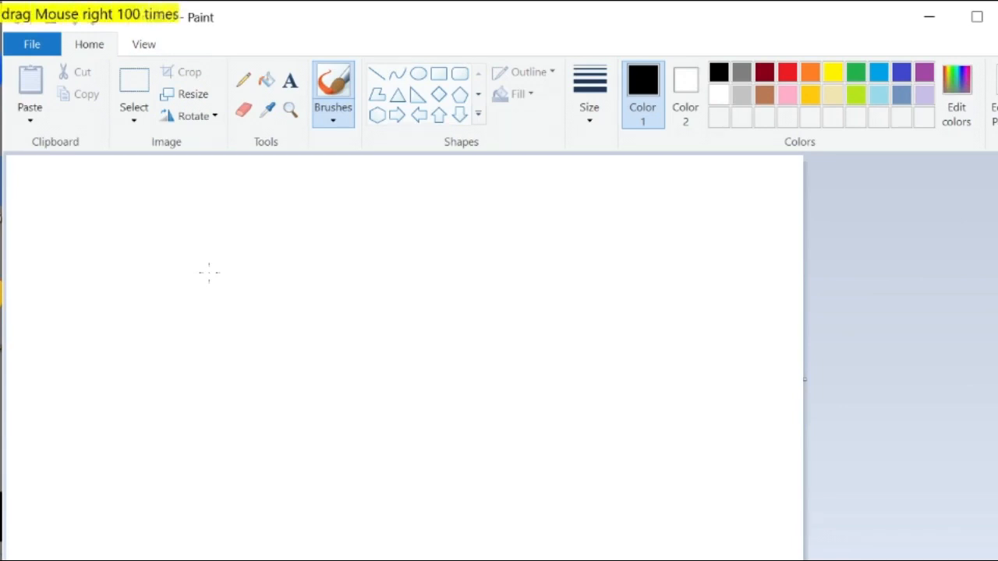
Draw the four brush-stroke sides of a square and a diagonal across it.
drag(209, 273, 279, 273)
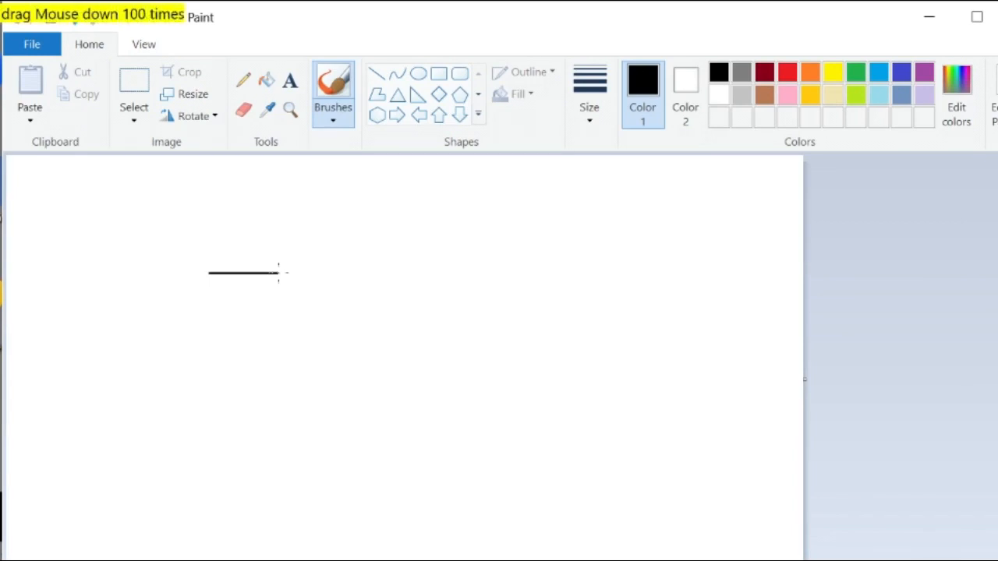
drag(278, 273, 278, 346)
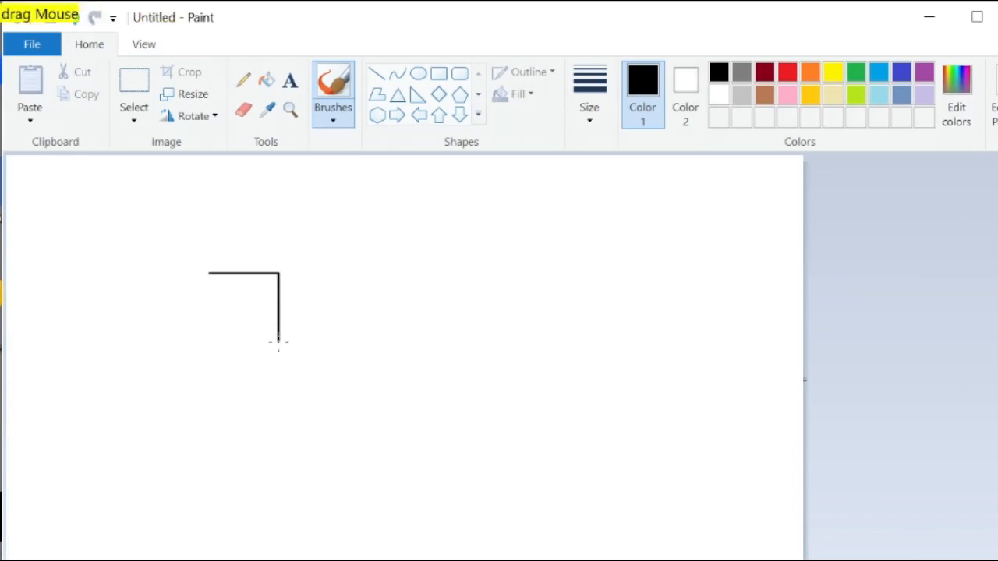
drag(277, 341, 206, 342)
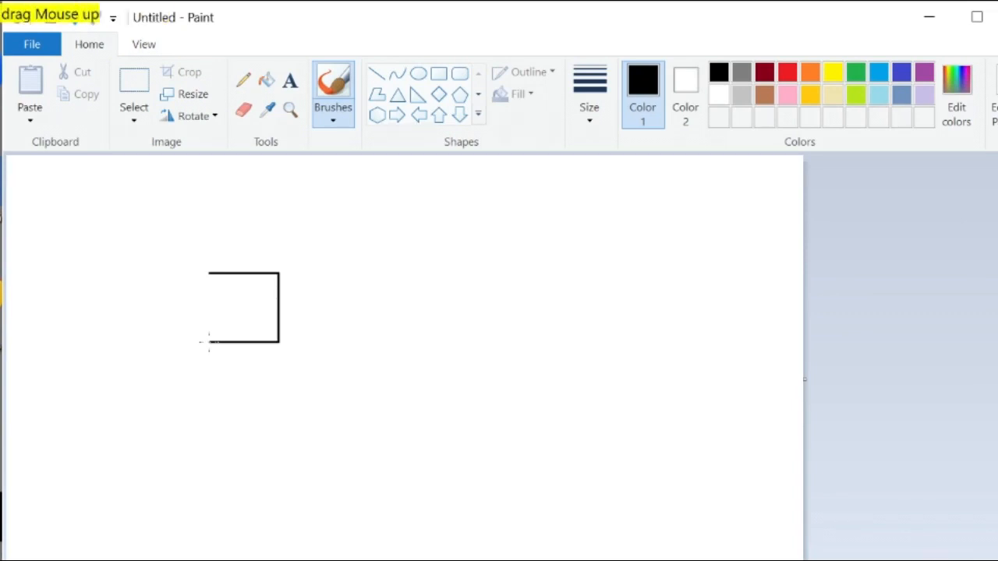
drag(209, 346, 209, 272)
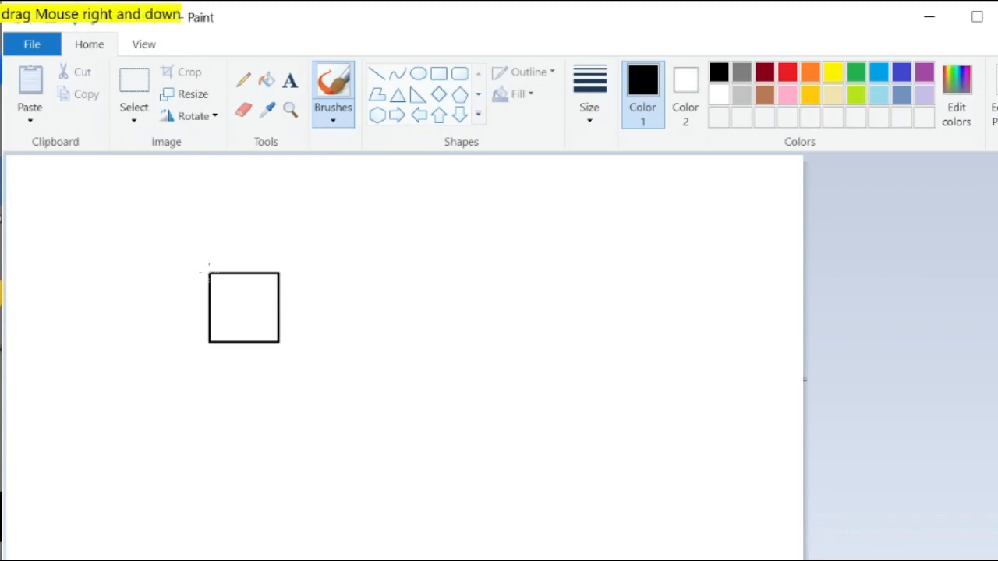
drag(209, 273, 277, 341)
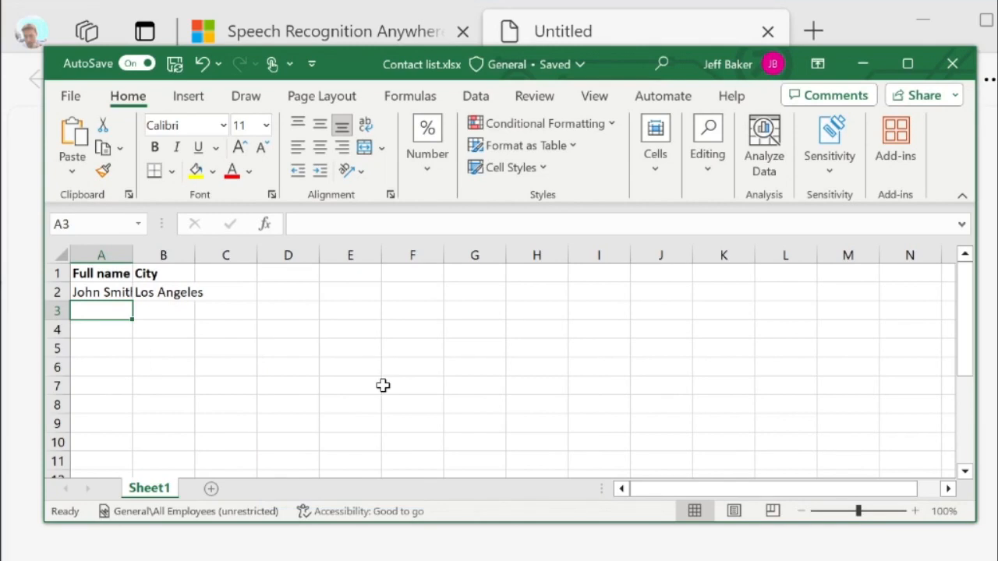
Enter Jane Jones in A3 and Seattle in B3 of the contact list.
text(Jane Jones)
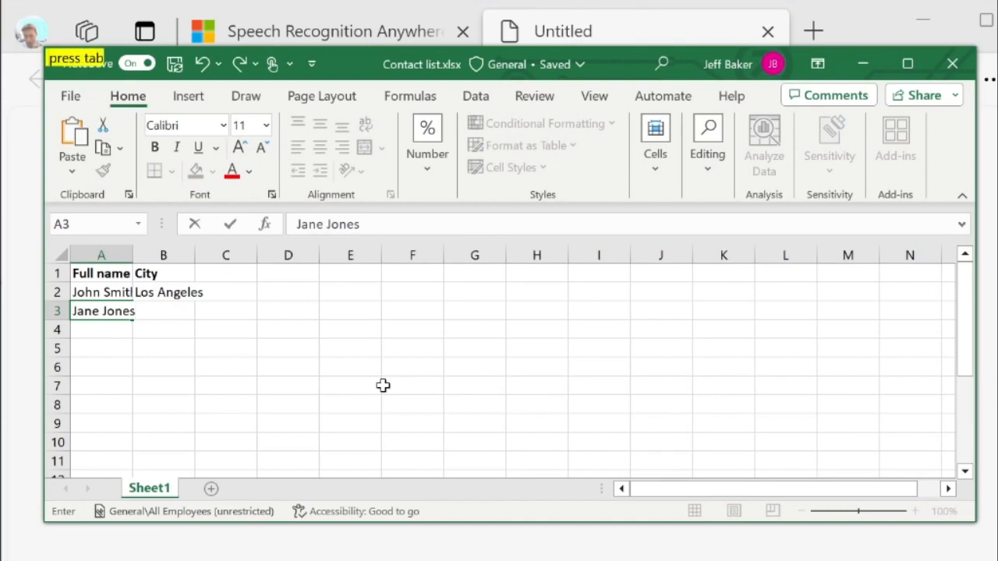
key(tab)
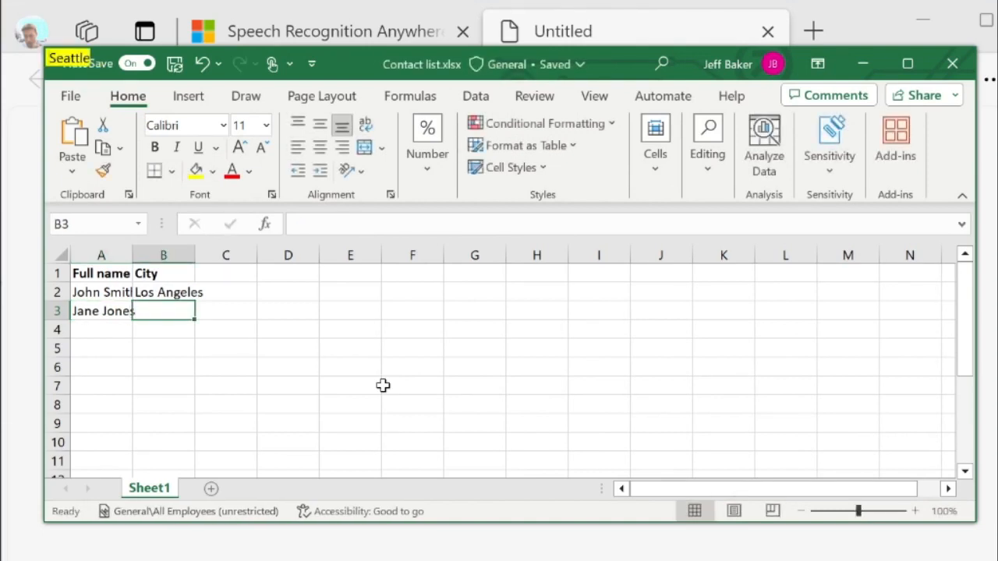
text(Seattle)
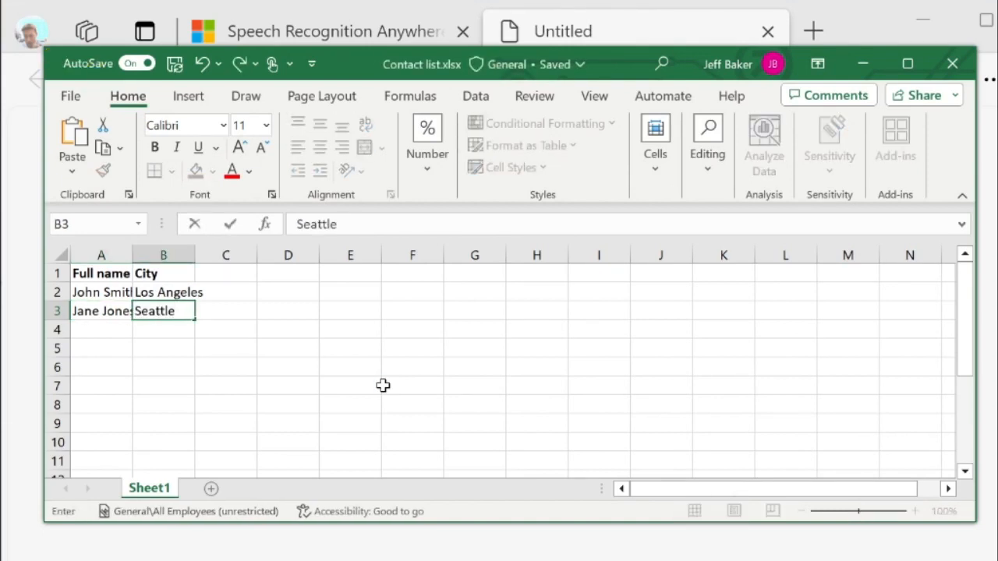
key(enter)
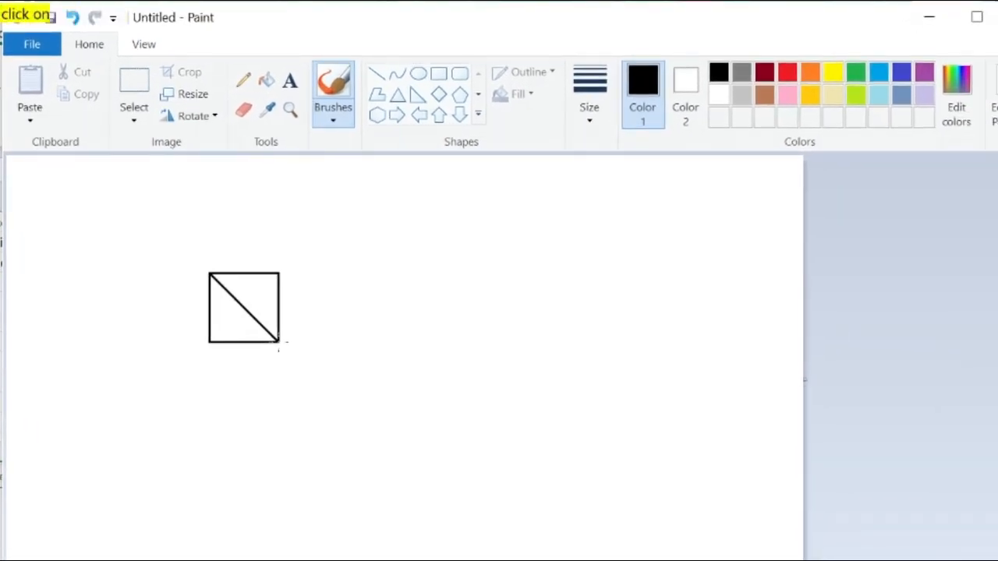
Choose dark purple as the drawing colour in the Edit Colors editor.
click(956, 93)
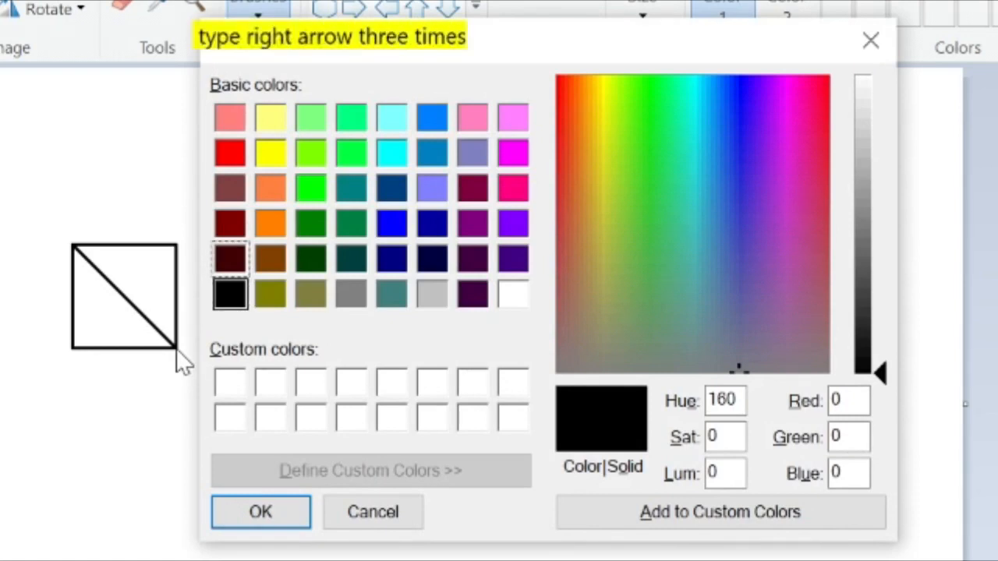
key(right)
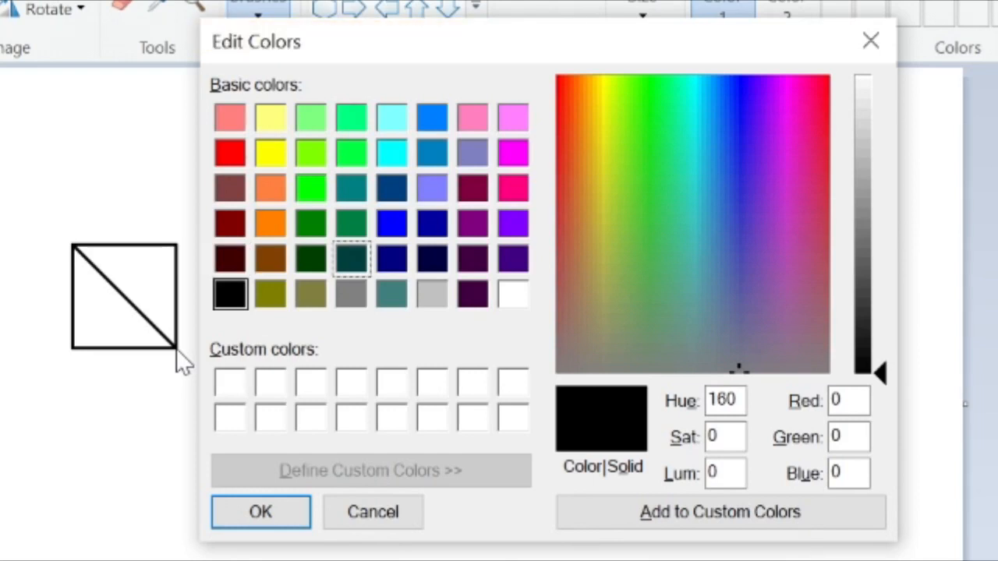
key(right)
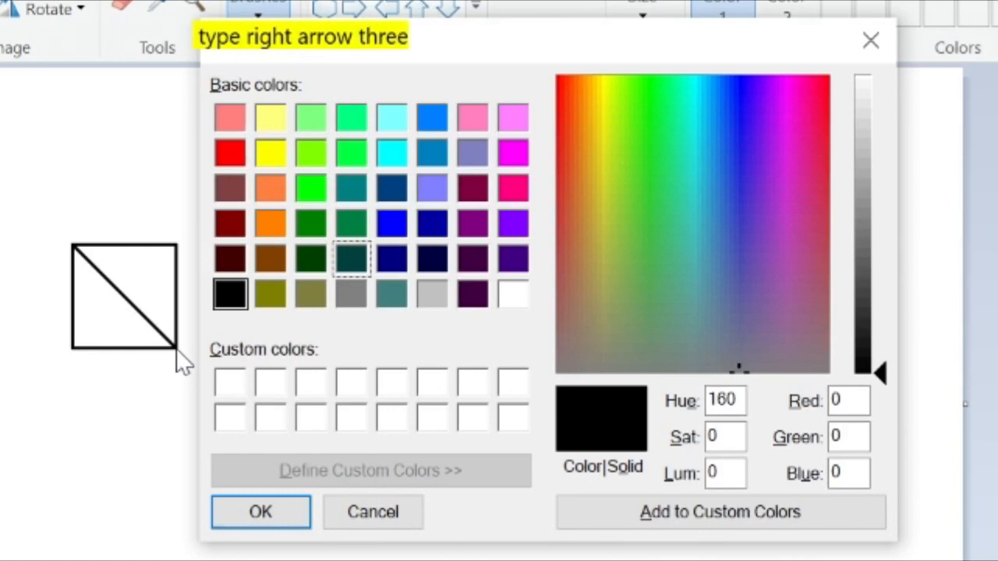
key(Right)
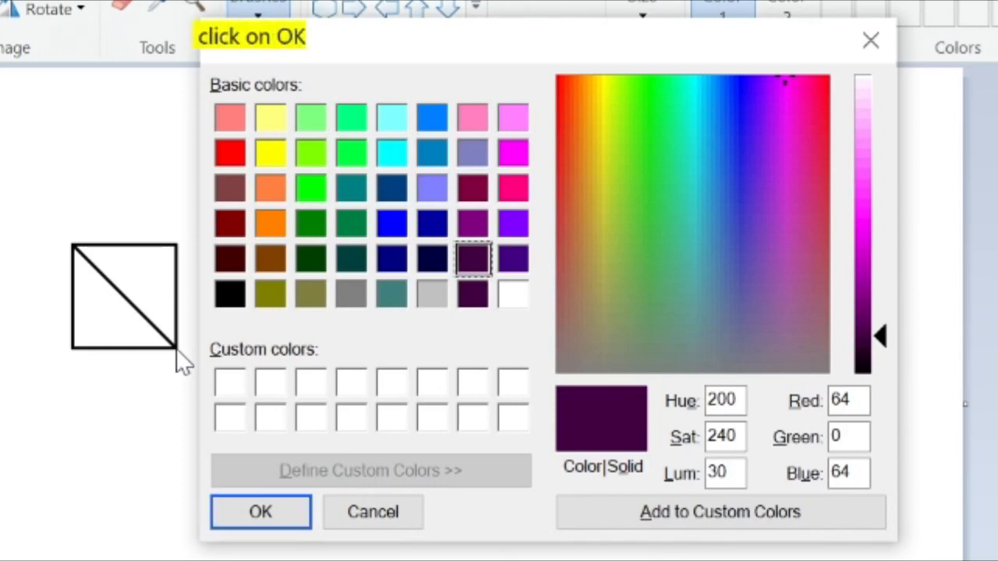
click(260, 512)
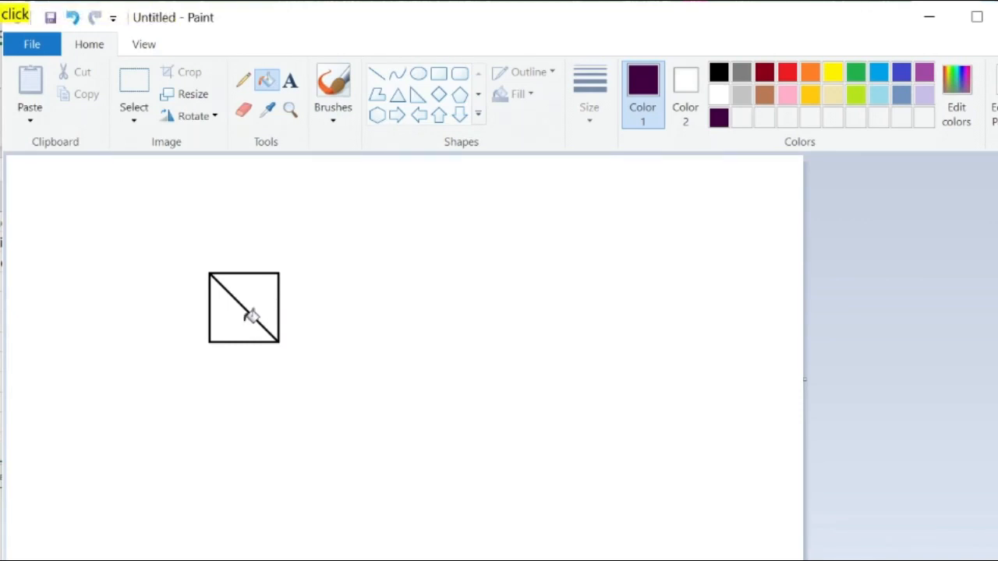
Fill the square's lower triangle dark purple, then browse the Applications folder.
click(253, 327)
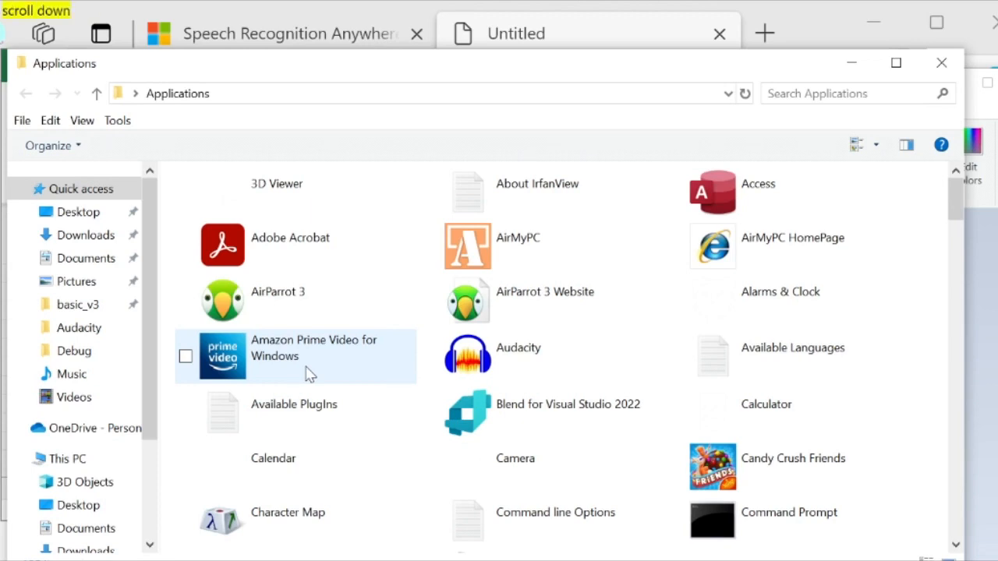
scroll(down, 3)
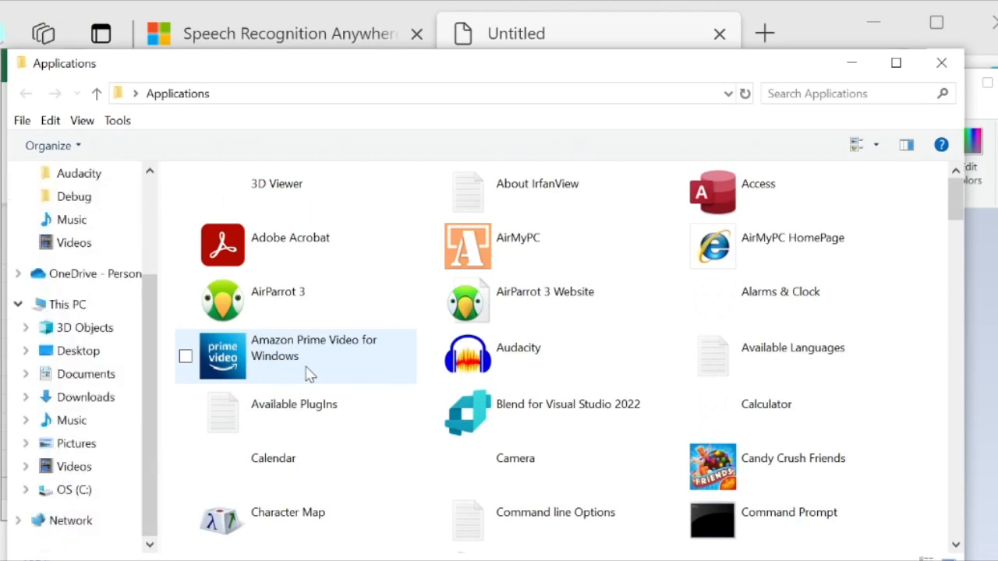
scroll(down, 3)
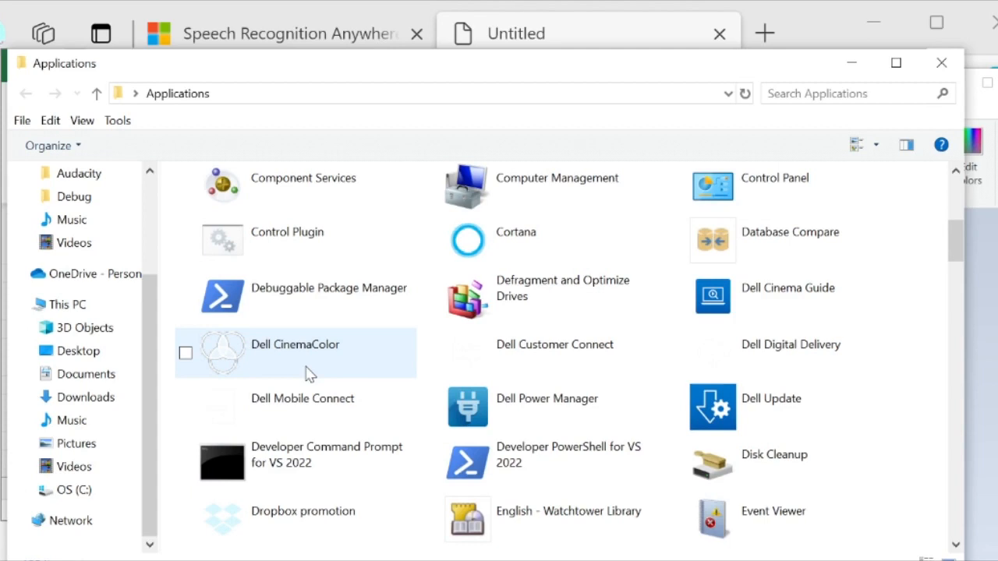
scroll(up, 3)
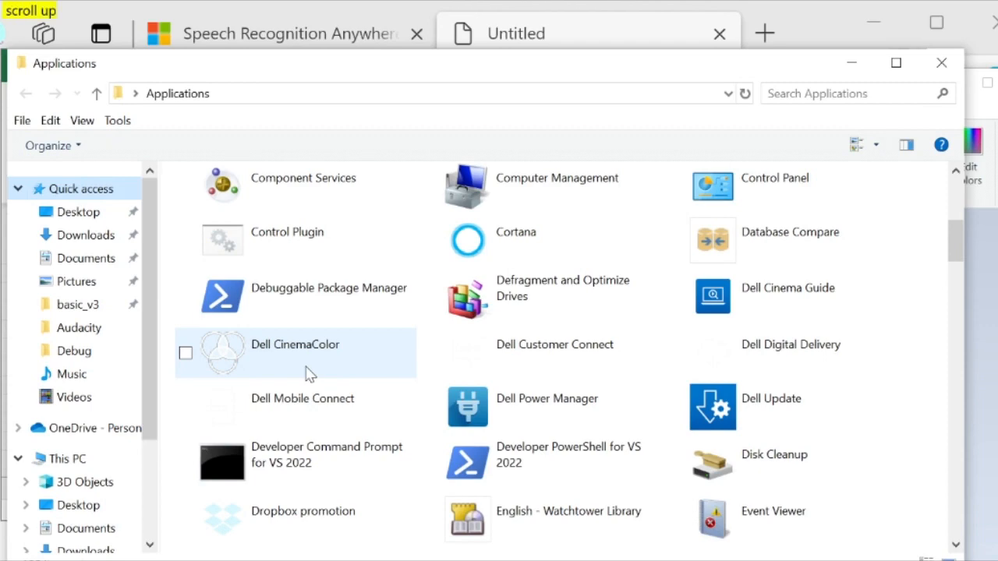
scroll(up, 3)
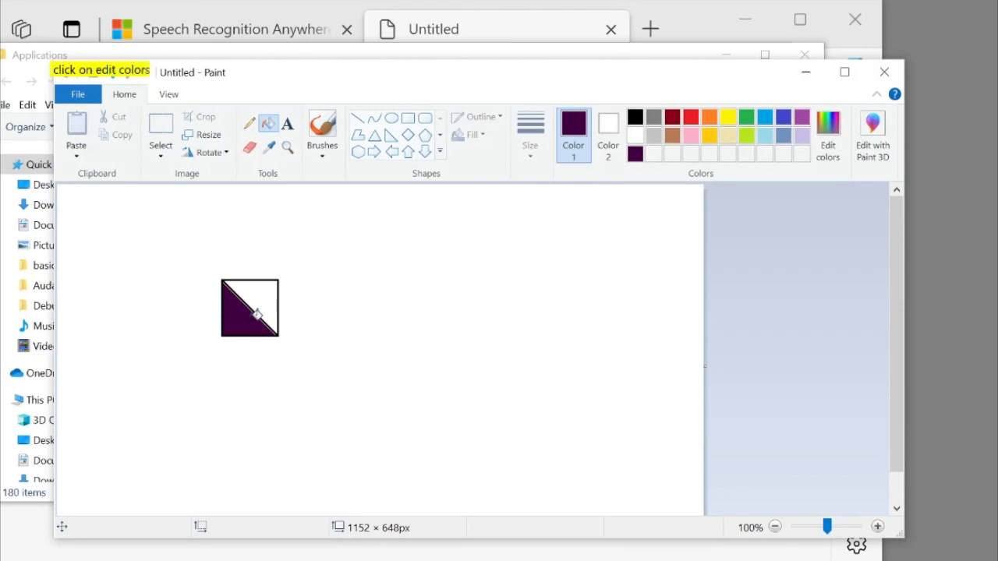
Choose bright green as the drawing colour in the Edit Colors editor.
click(828, 128)
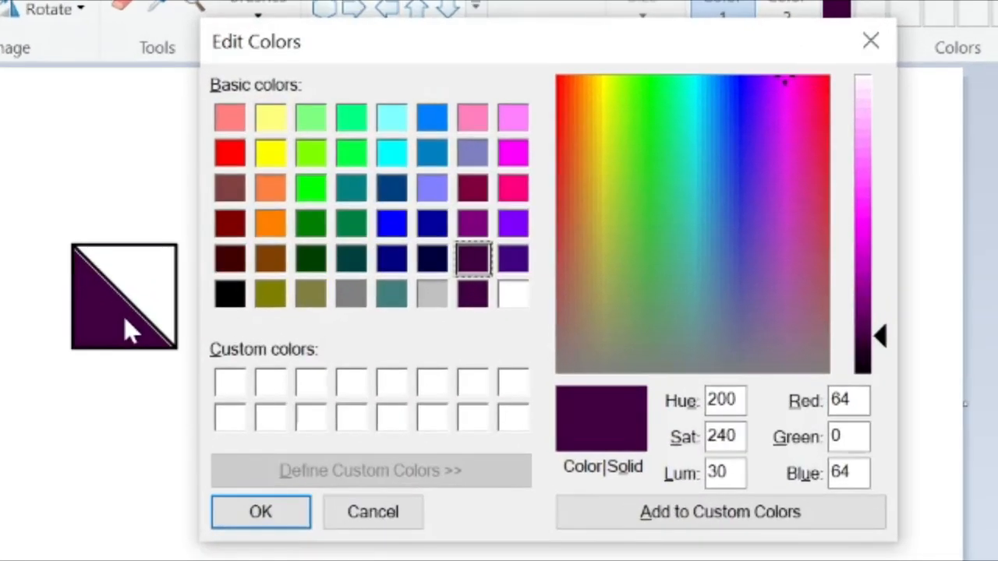
key(Up)
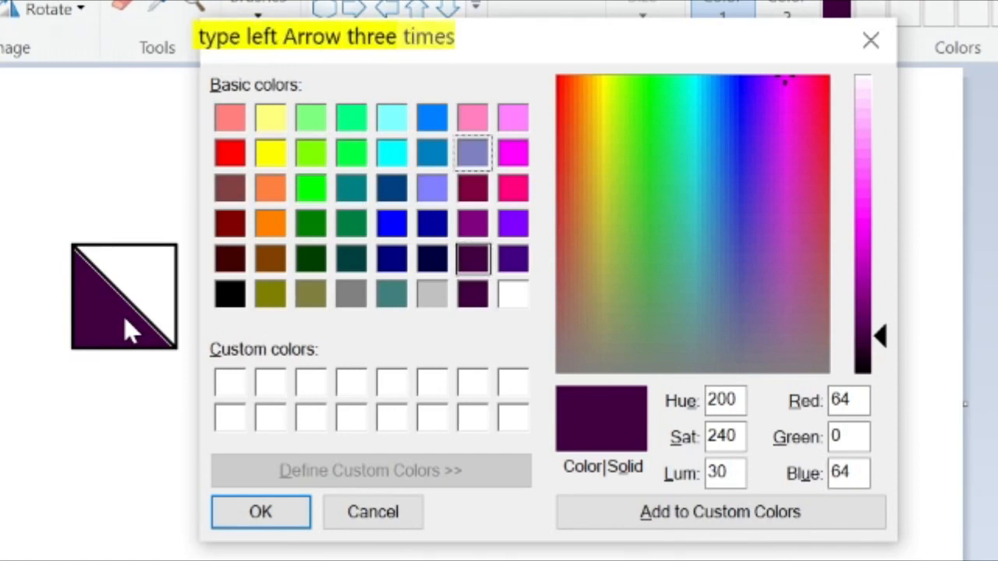
key(Left)
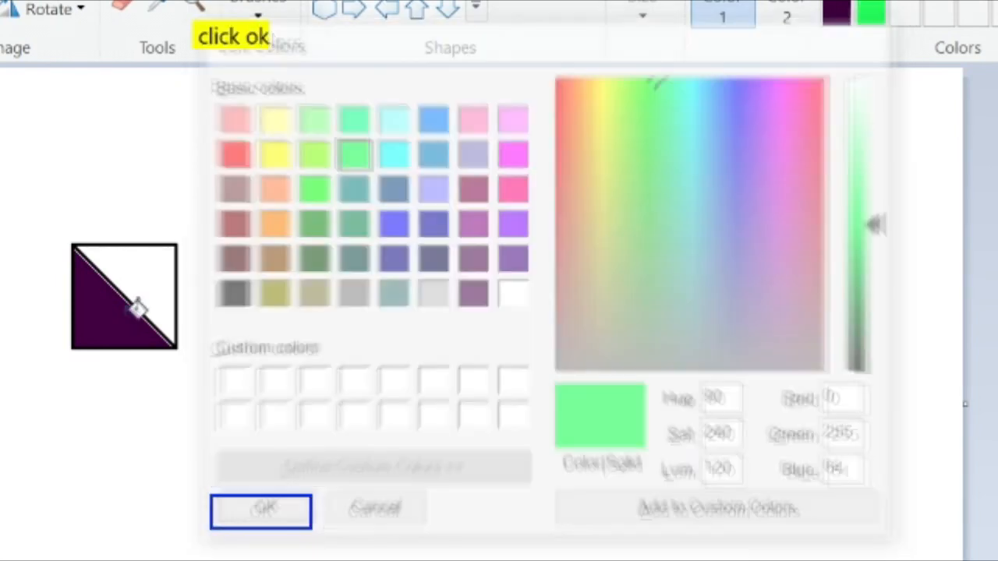
click(261, 512)
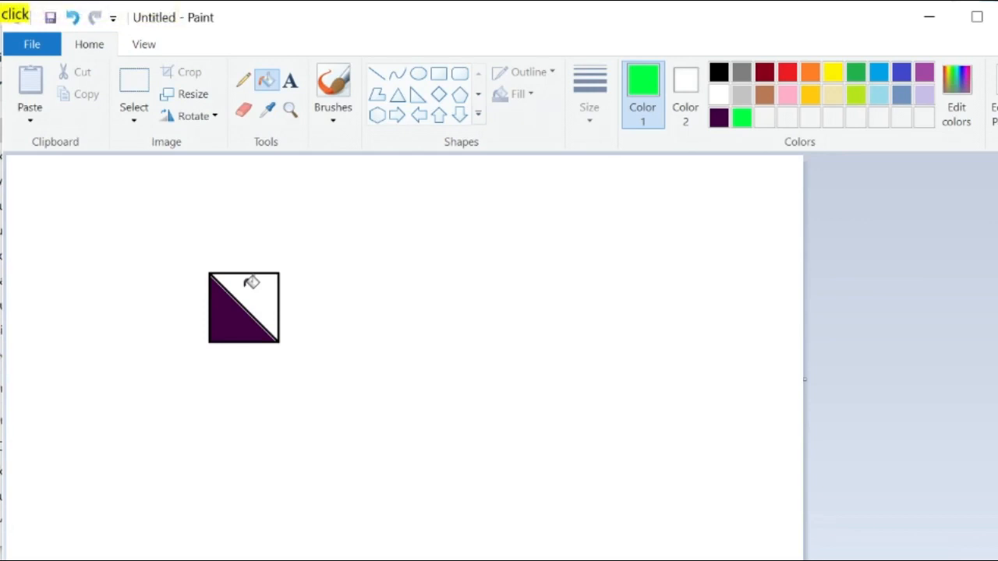
Fill the upper triangle green and begin saving the picture.
click(252, 283)
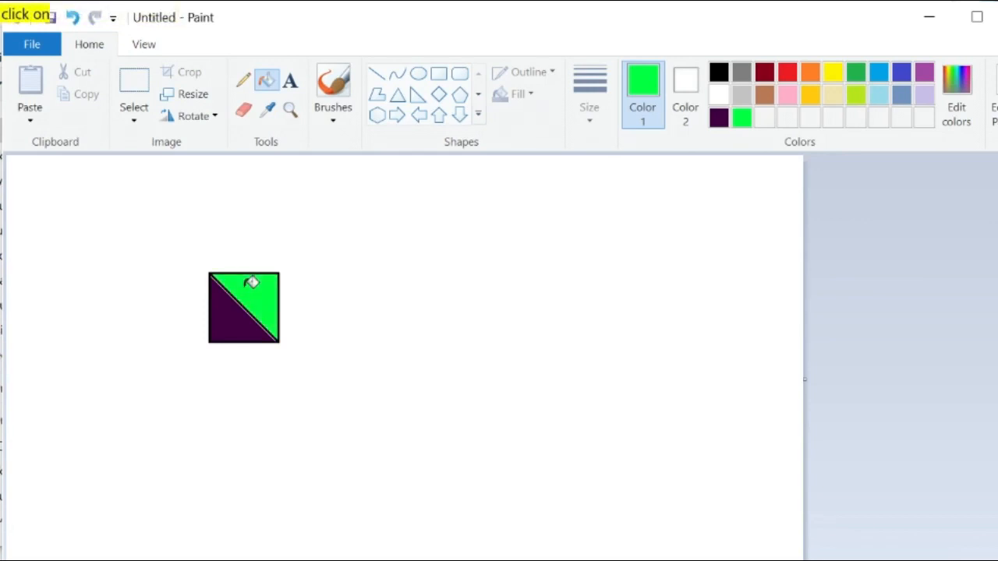
click(50, 17)
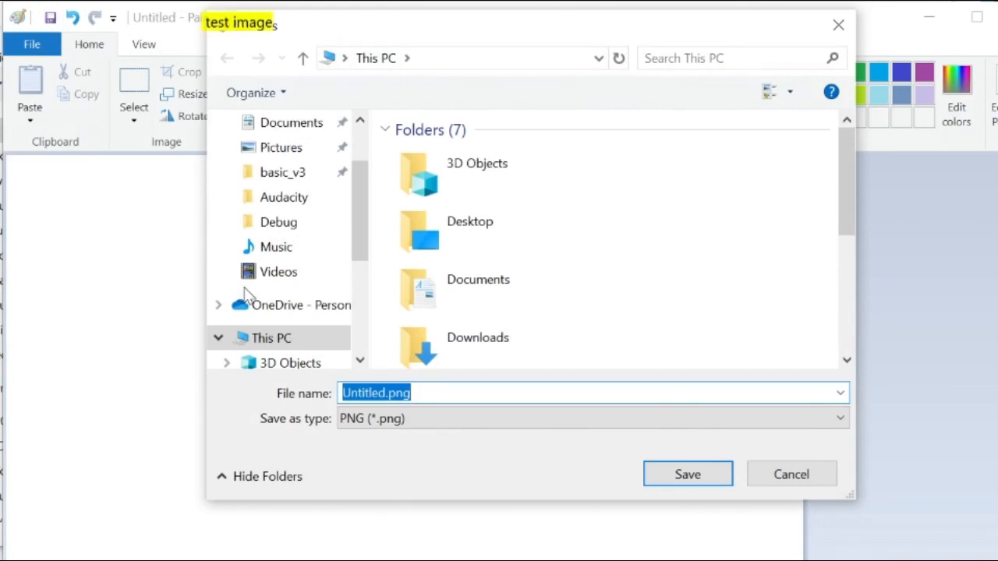
Save the picture as a PNG named 'Test image'.
text(Test image)
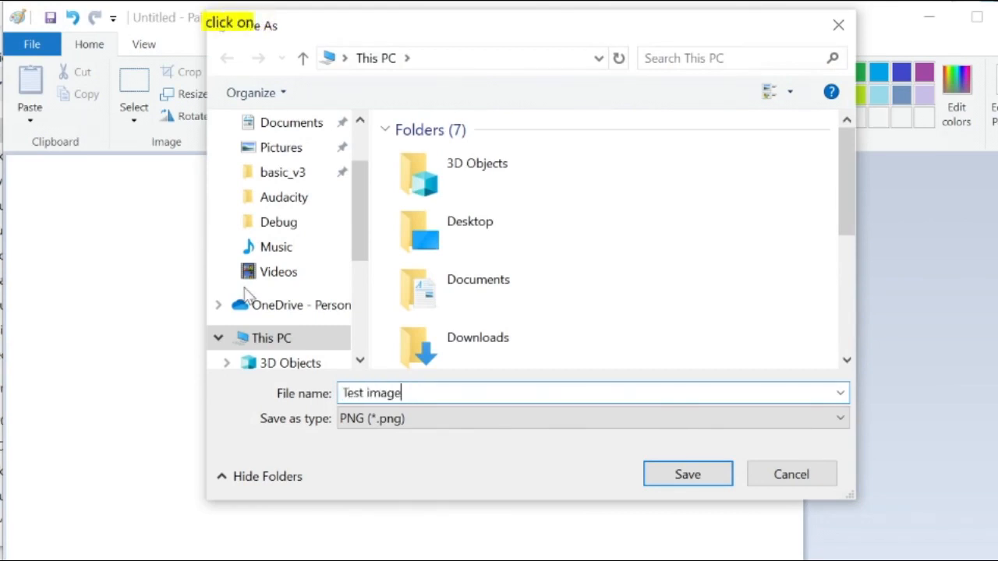
click(686, 474)
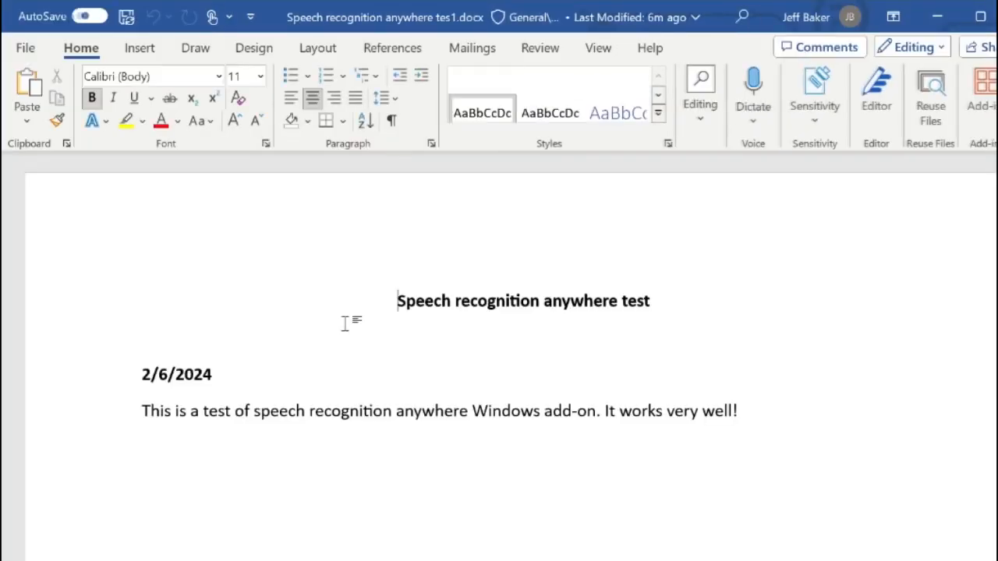
Dictate a second 'It works very well' after the original sentence.
click(87, 16)
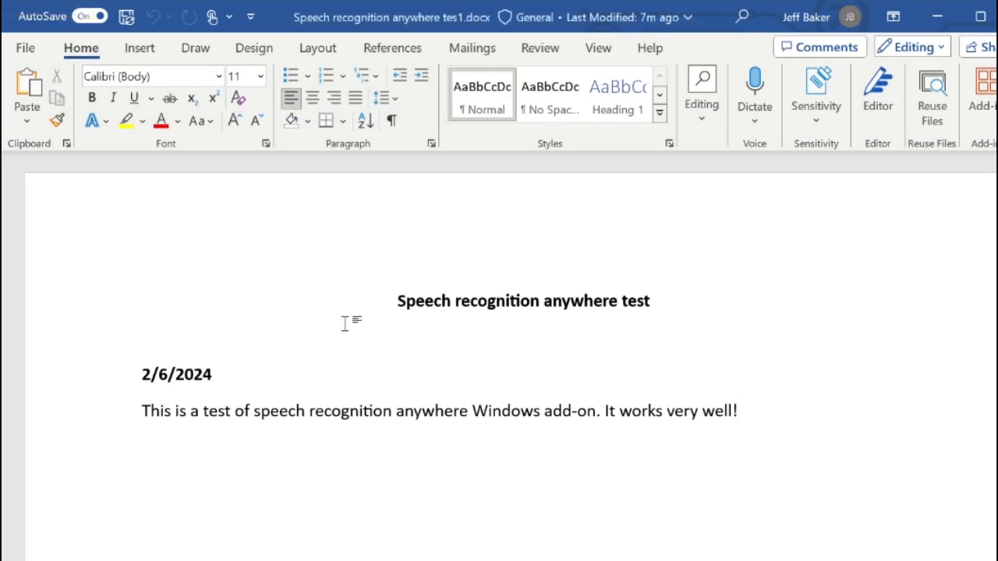
text(It works very well)
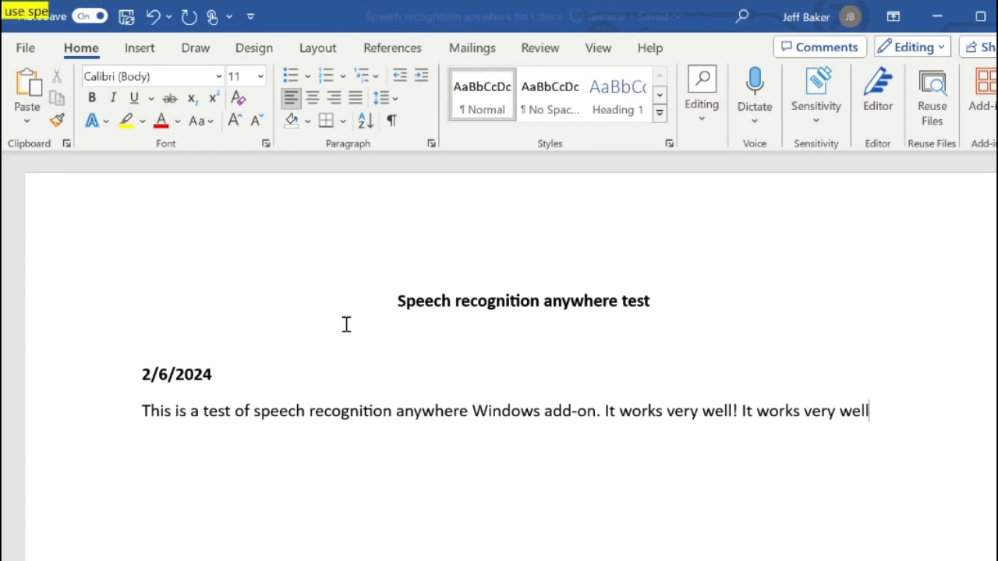